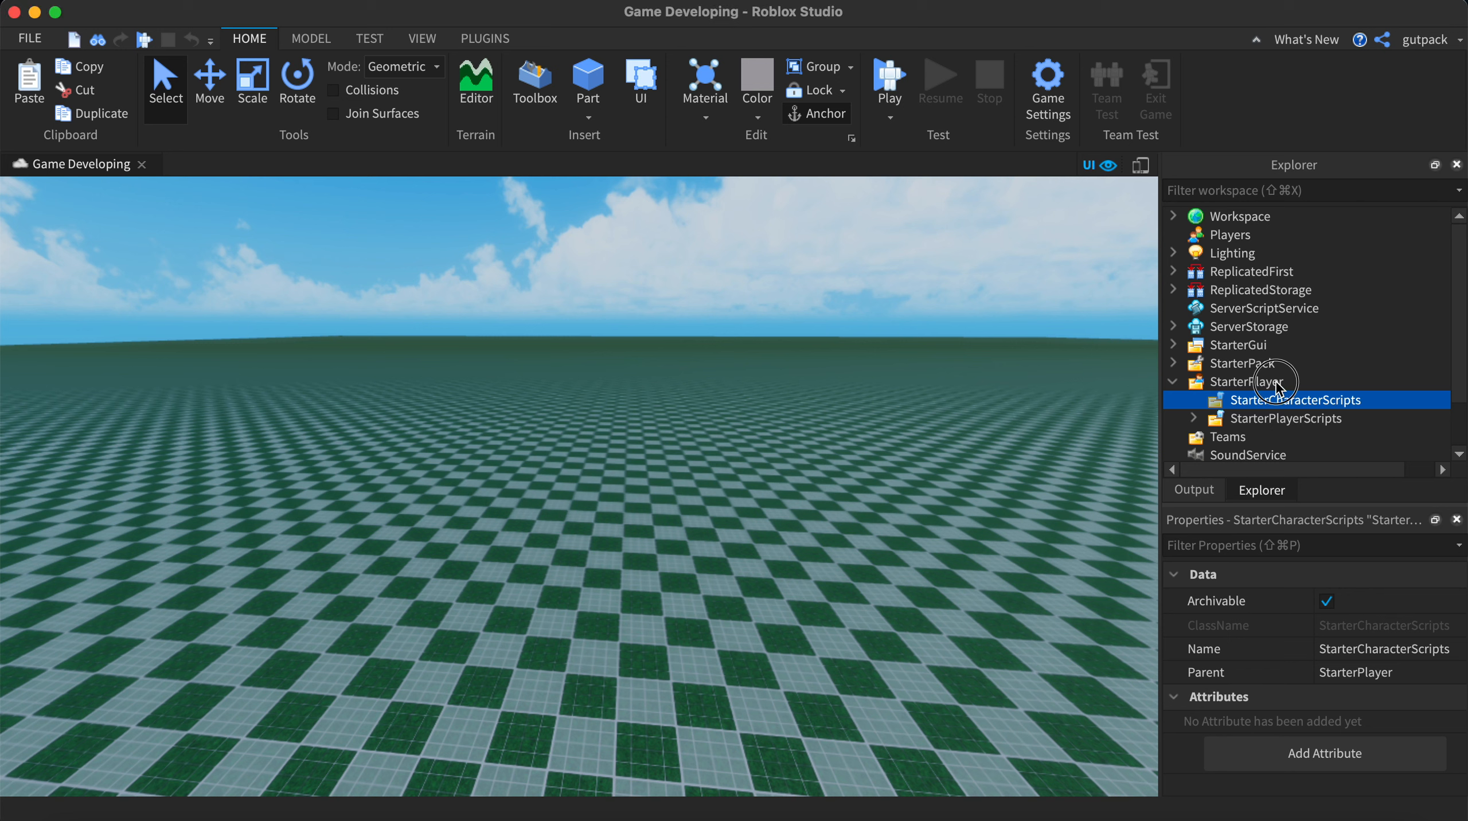
- Insert a LocalScript under StarterPlayer > StarterCharacterScripts via the Insert Object list
{"action": "left_click", "coordinate": [1246, 380]}
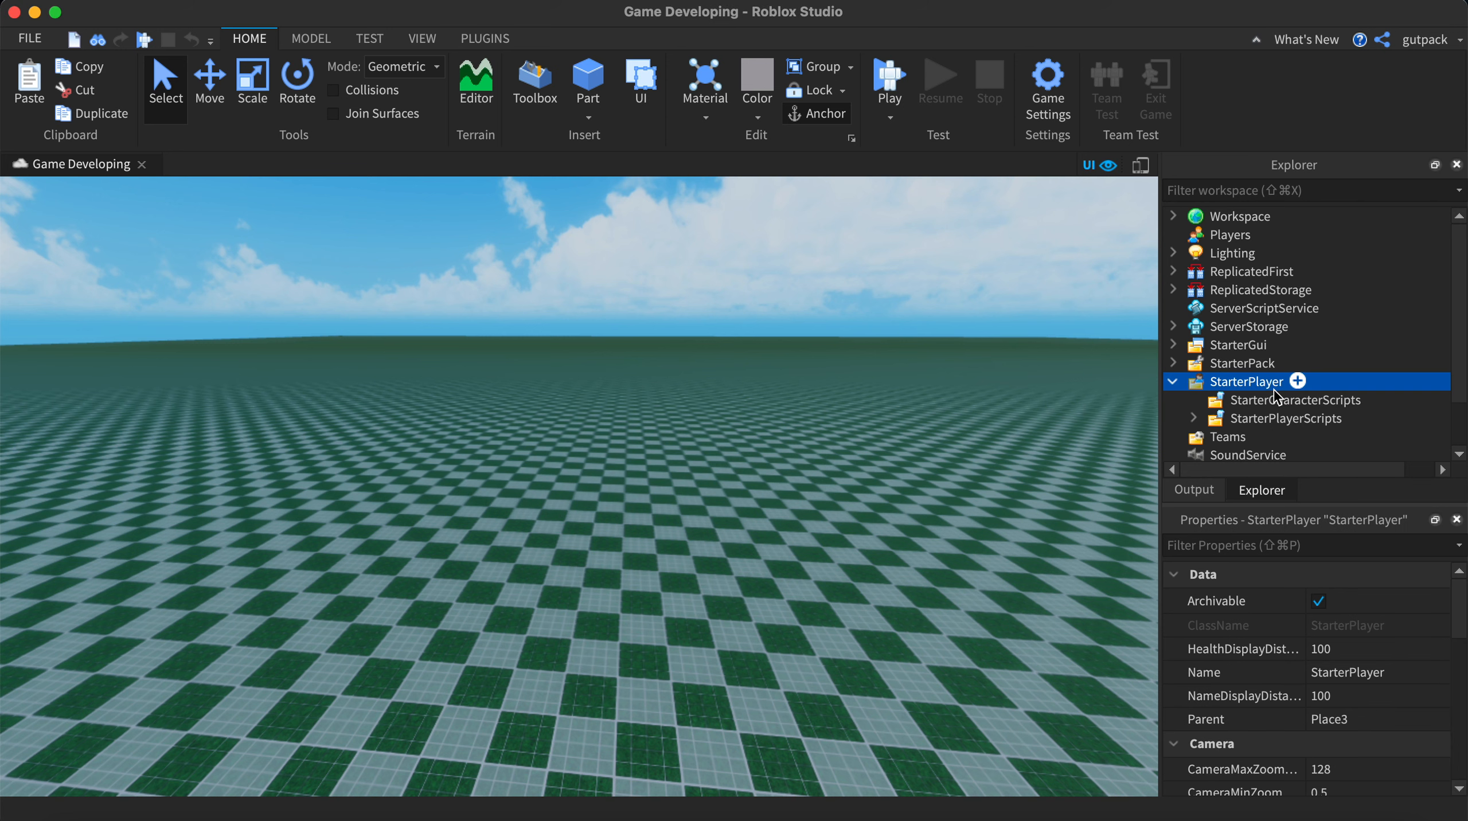
{"action": "left_click", "coordinate": [1295, 400]}
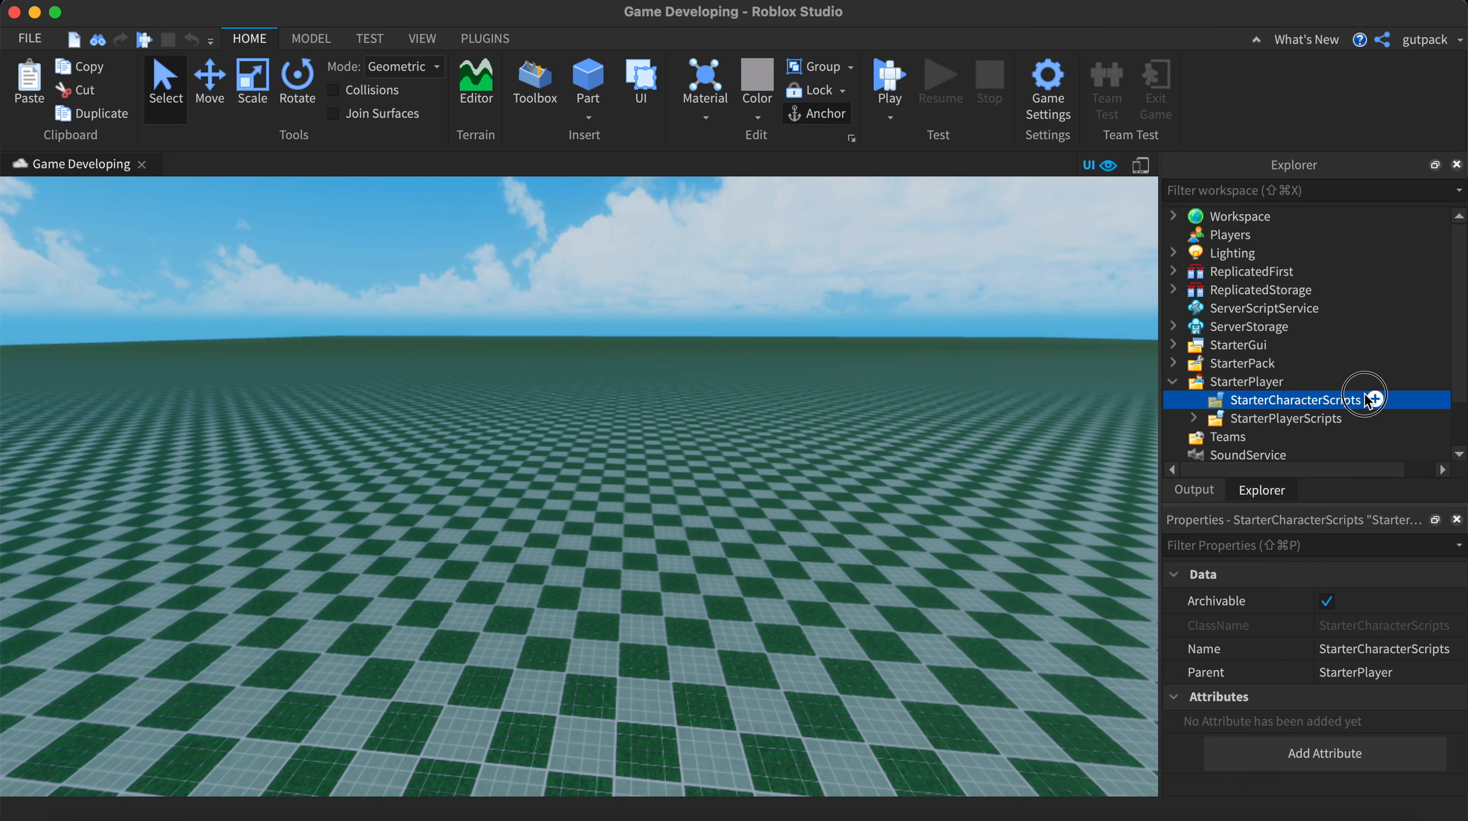
{"action": "left_click", "coordinate": [1365, 393]}
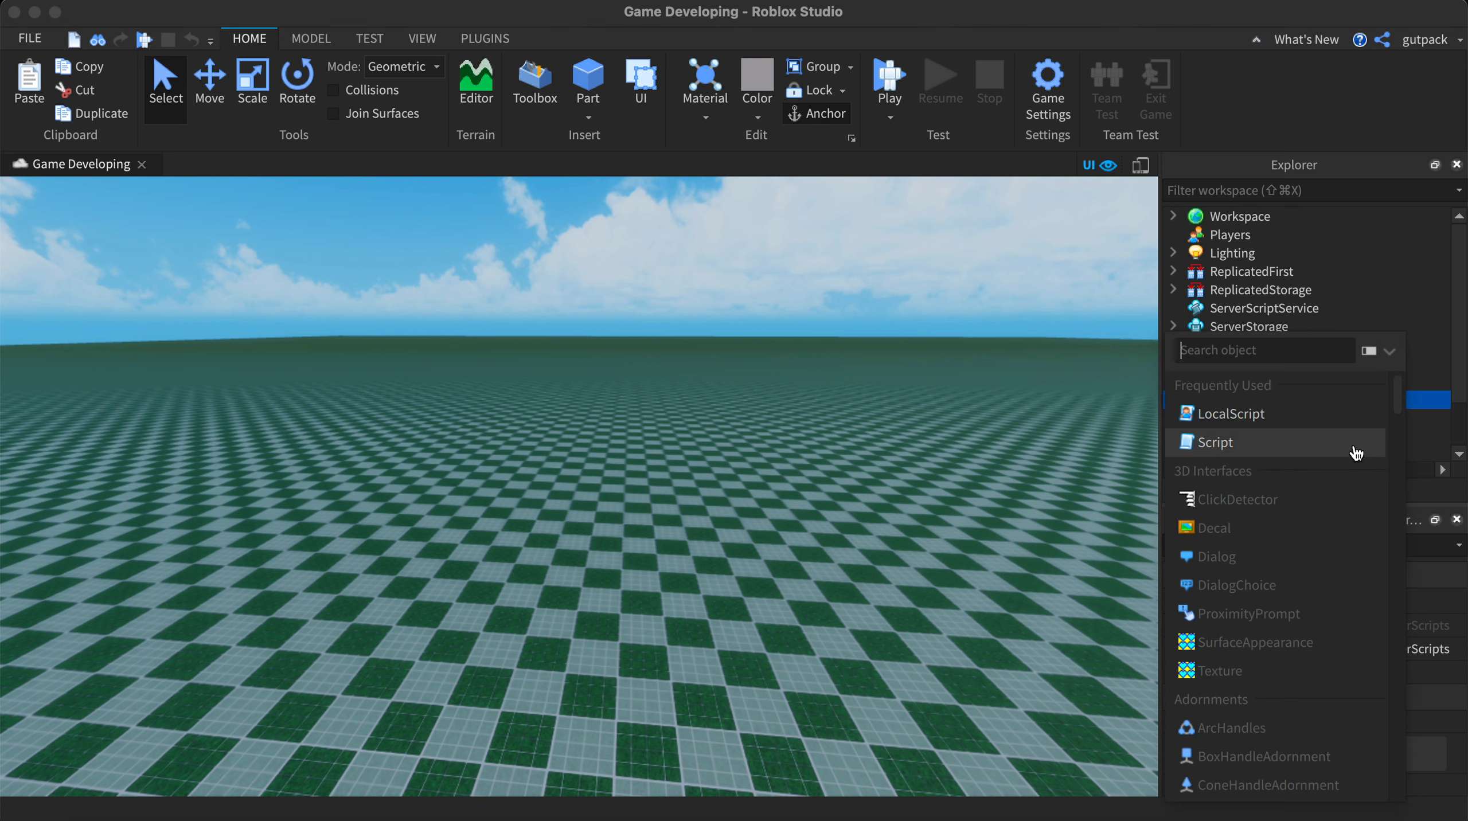
{"action": "left_click", "coordinate": [1230, 413]}
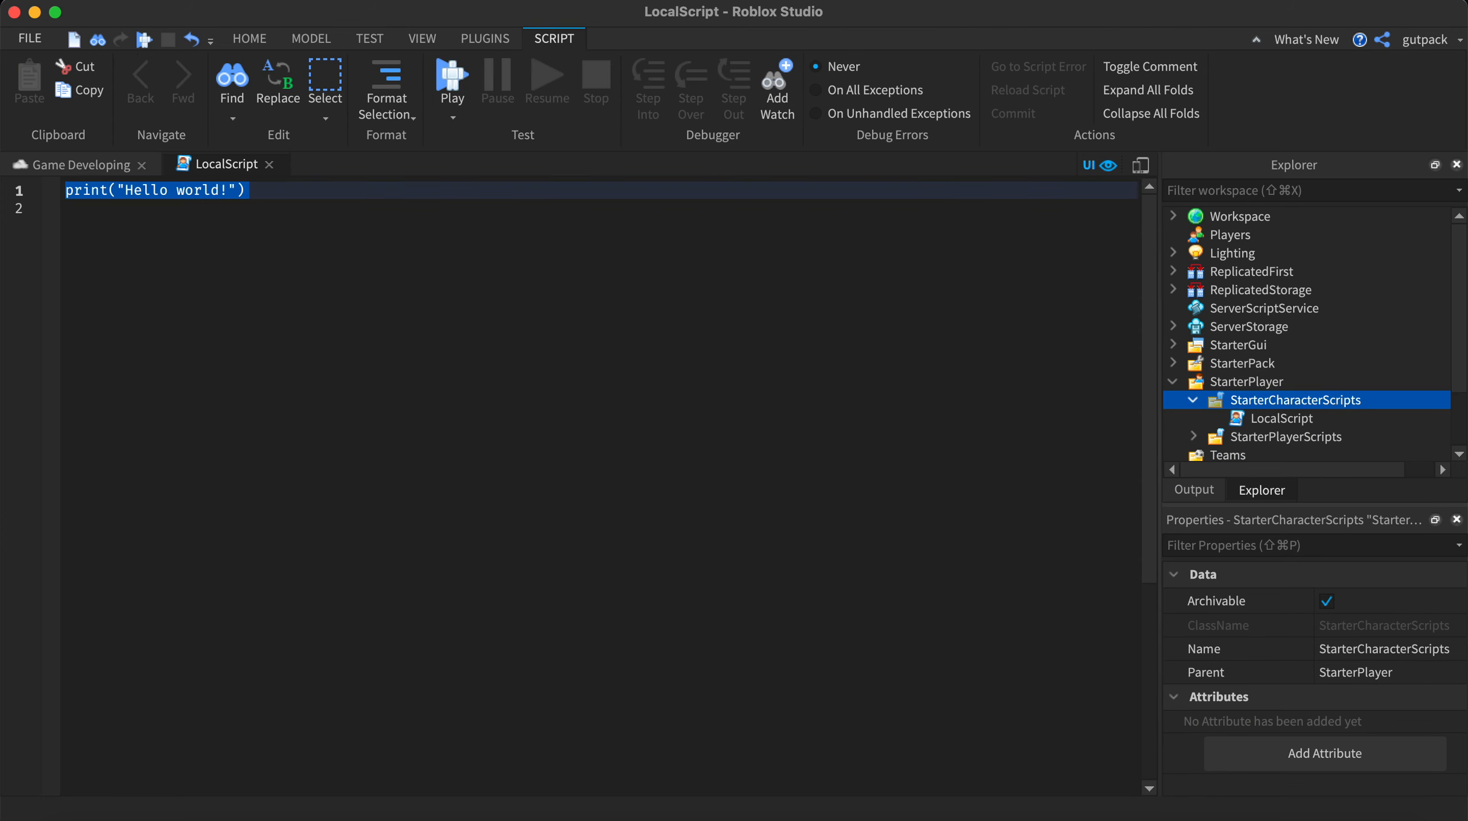
{"action": "mouse_move", "coordinate": [28, 79]}
{"action": "type", "text": "local"}
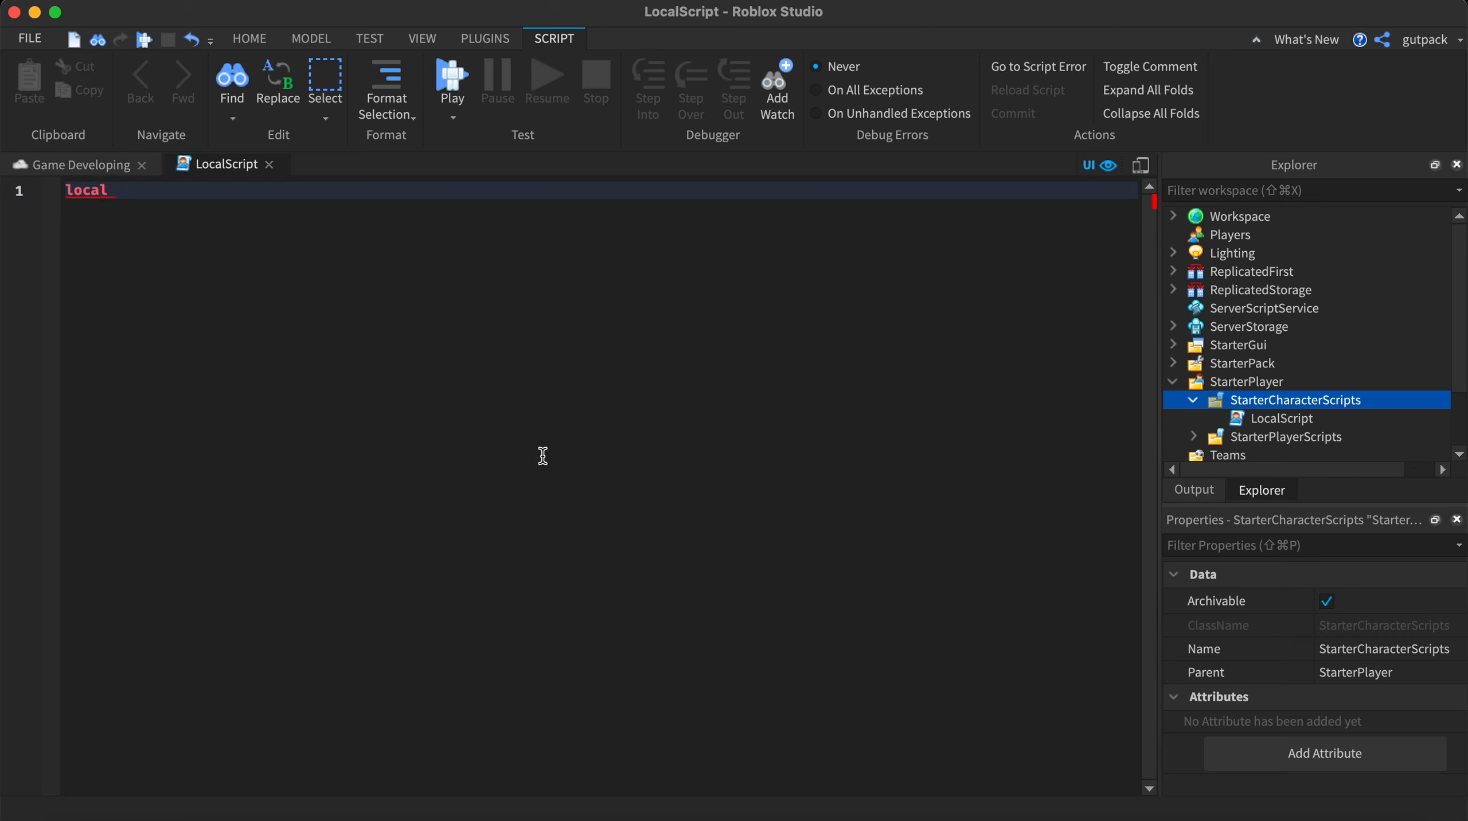
- Declare local uis = game:GetService("UserInputService")
{"action": "type", "text": "uis"}
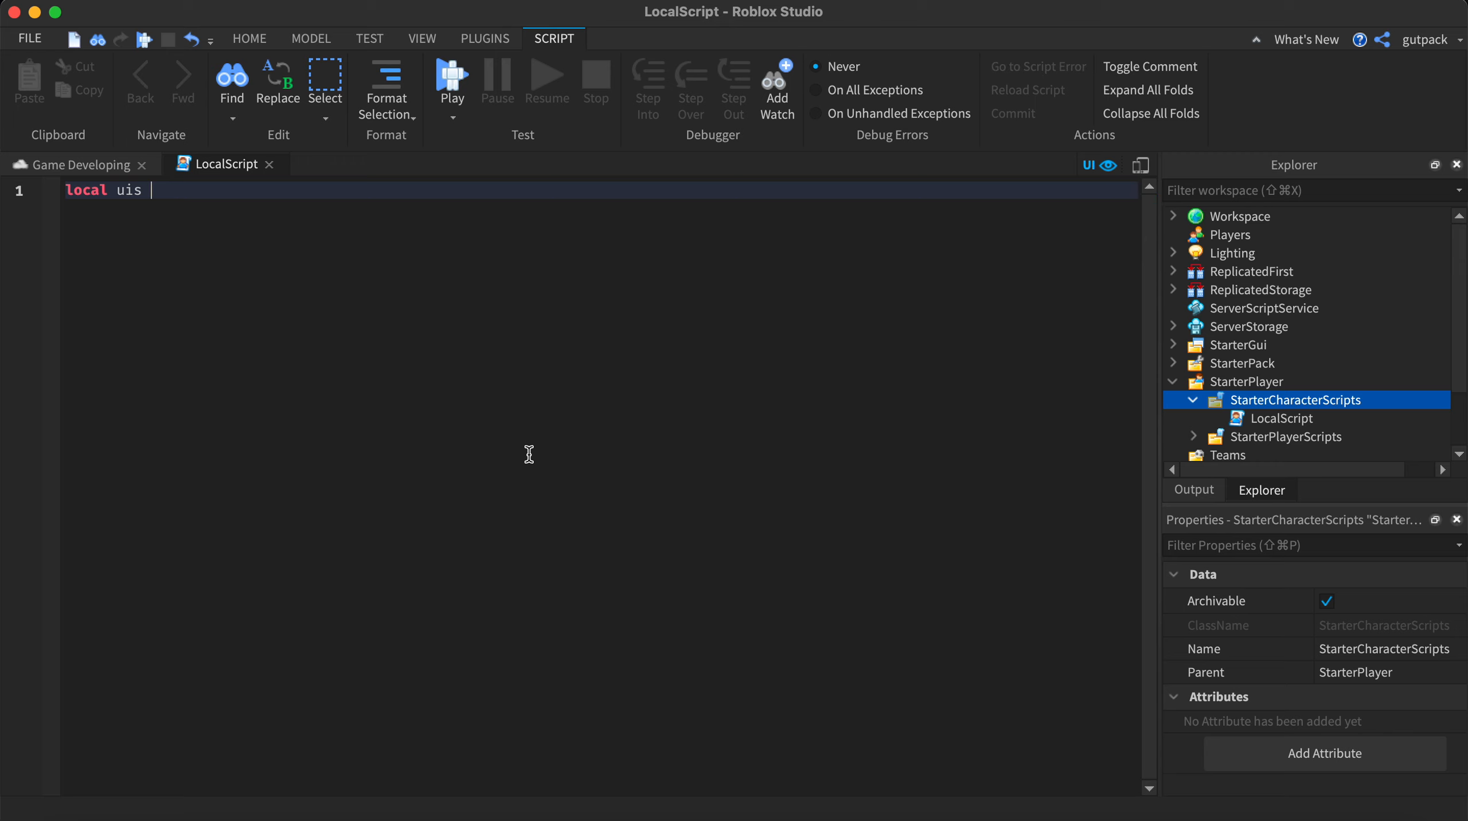
{"action": "type", "text": "="}
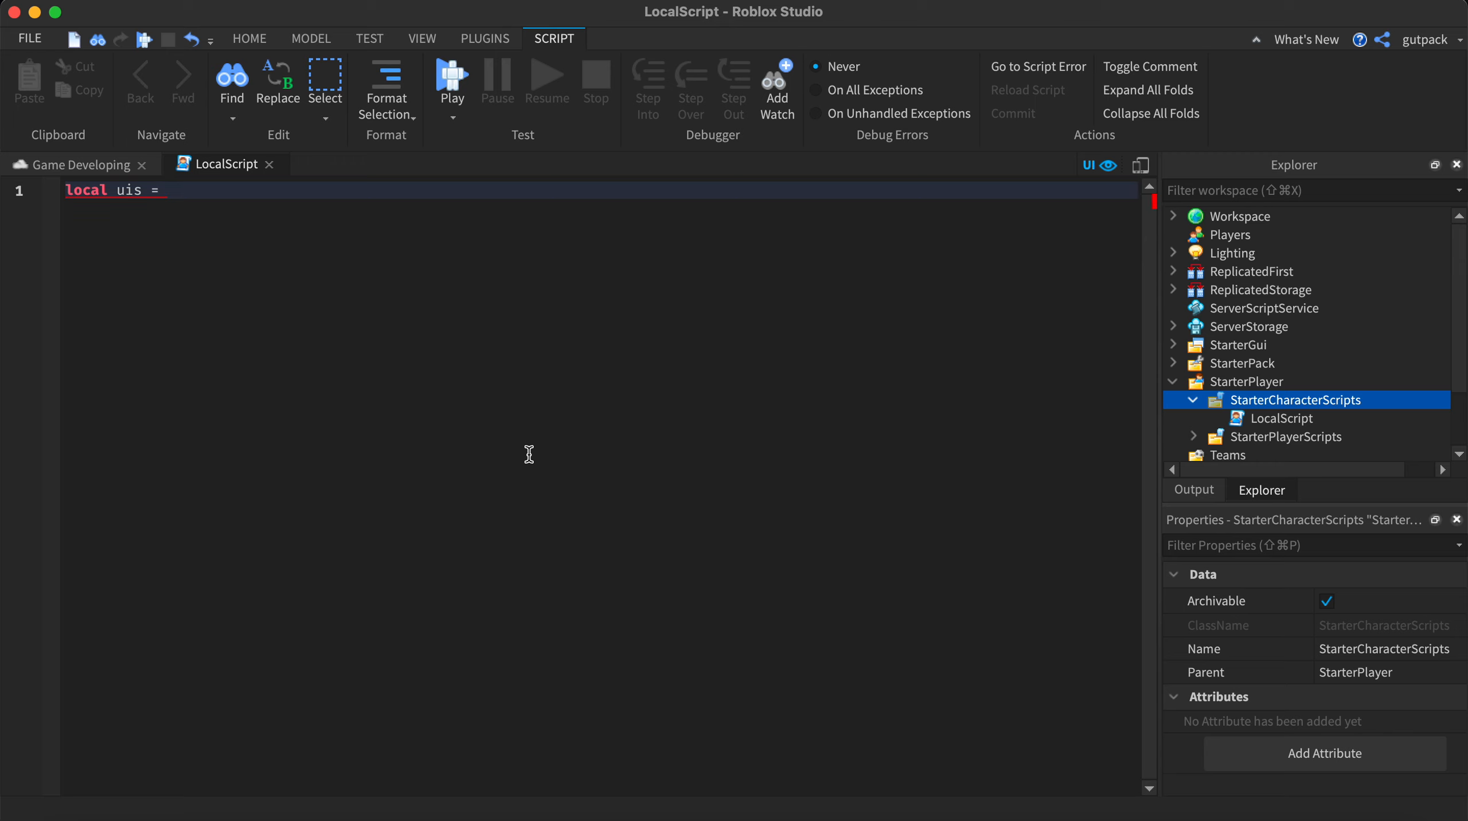
{"action": "type", "text": "game:GetService()"}
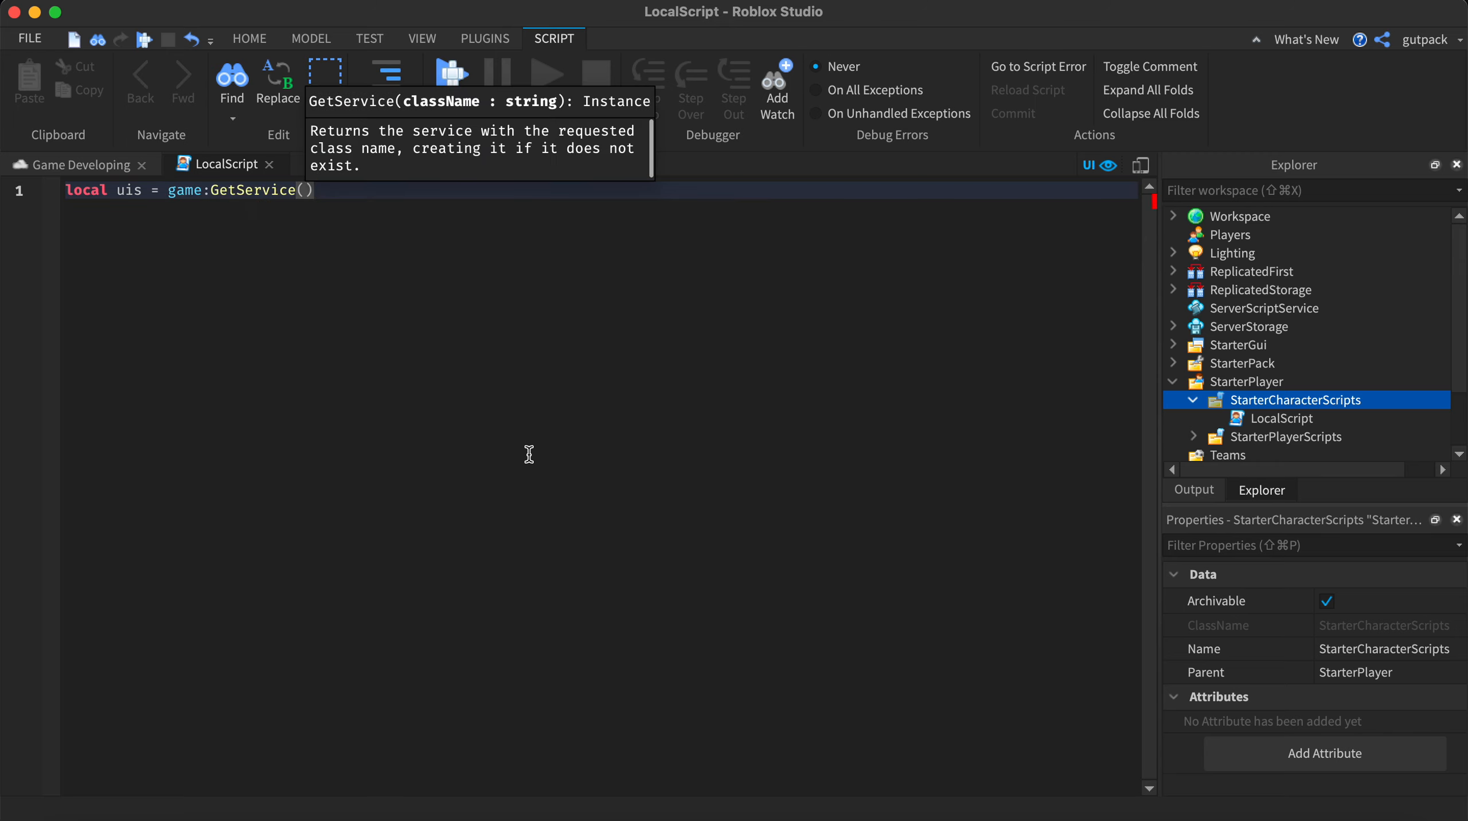
{"action": "type", "text": "\"userin"}
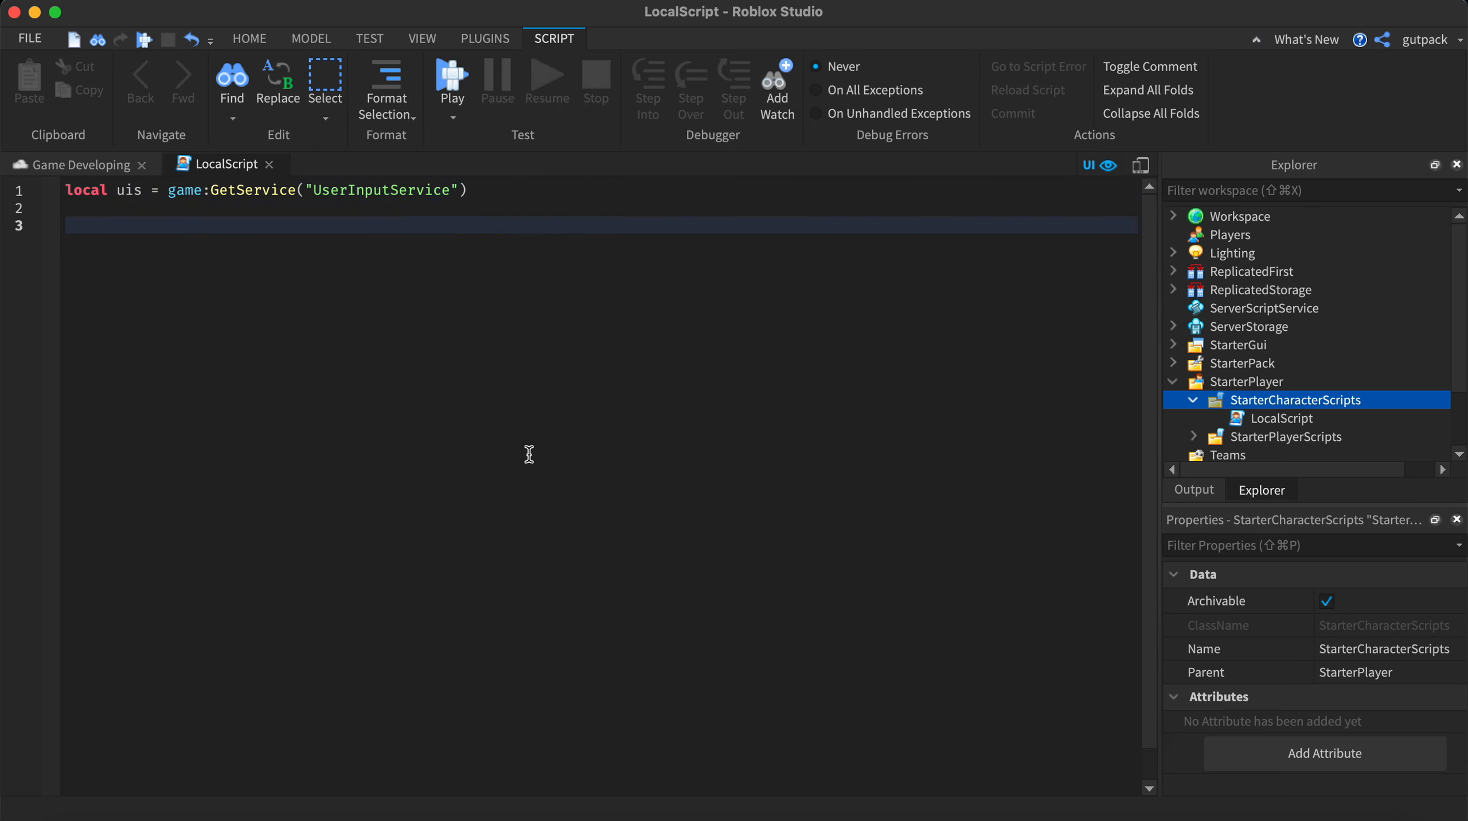
- Declare local key = Enum.KeyCode.LeftShift
{"action": "type", "text": "local key"}
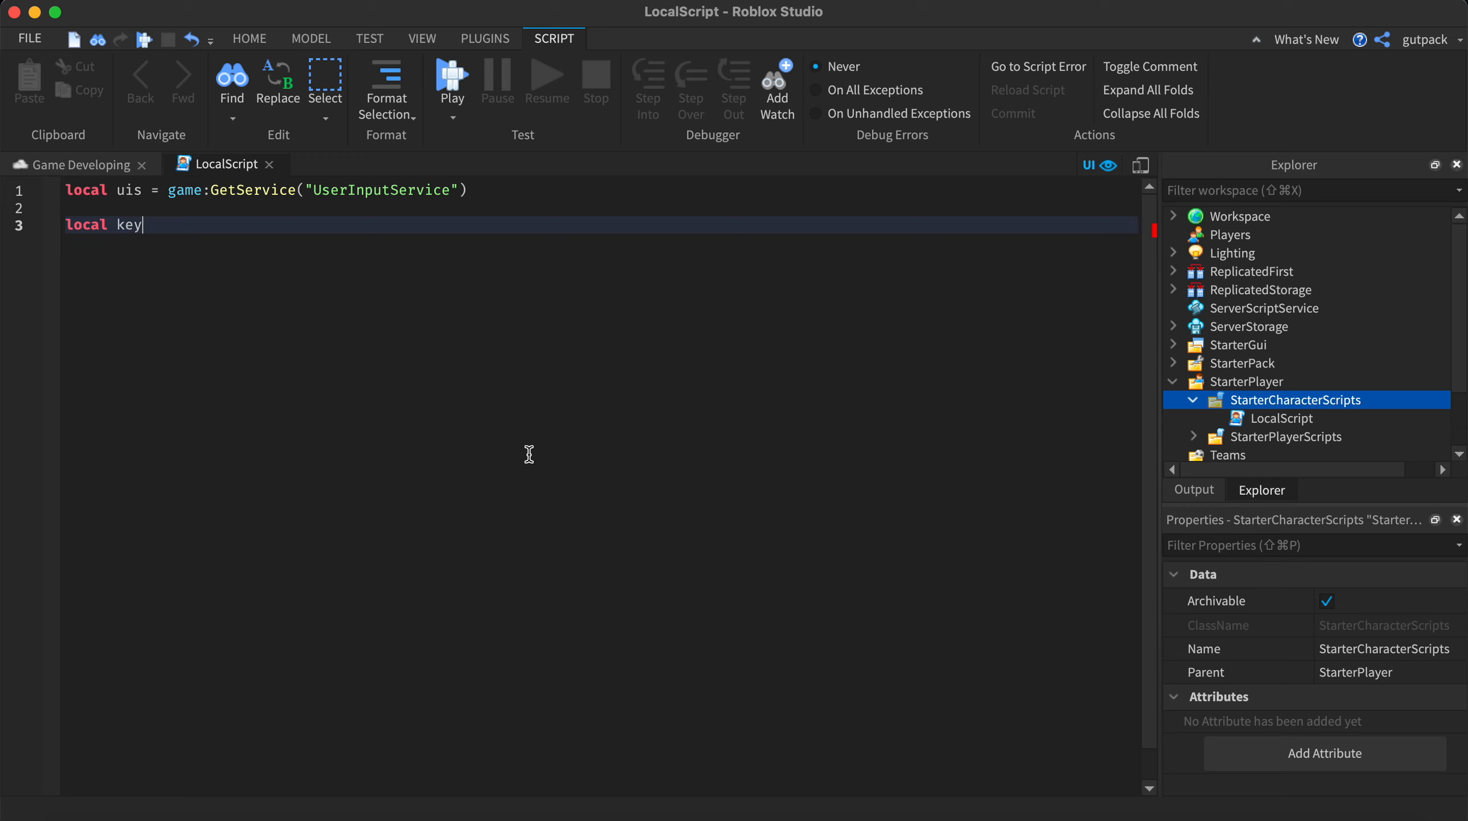
{"action": "type", "text": "= Enum"}
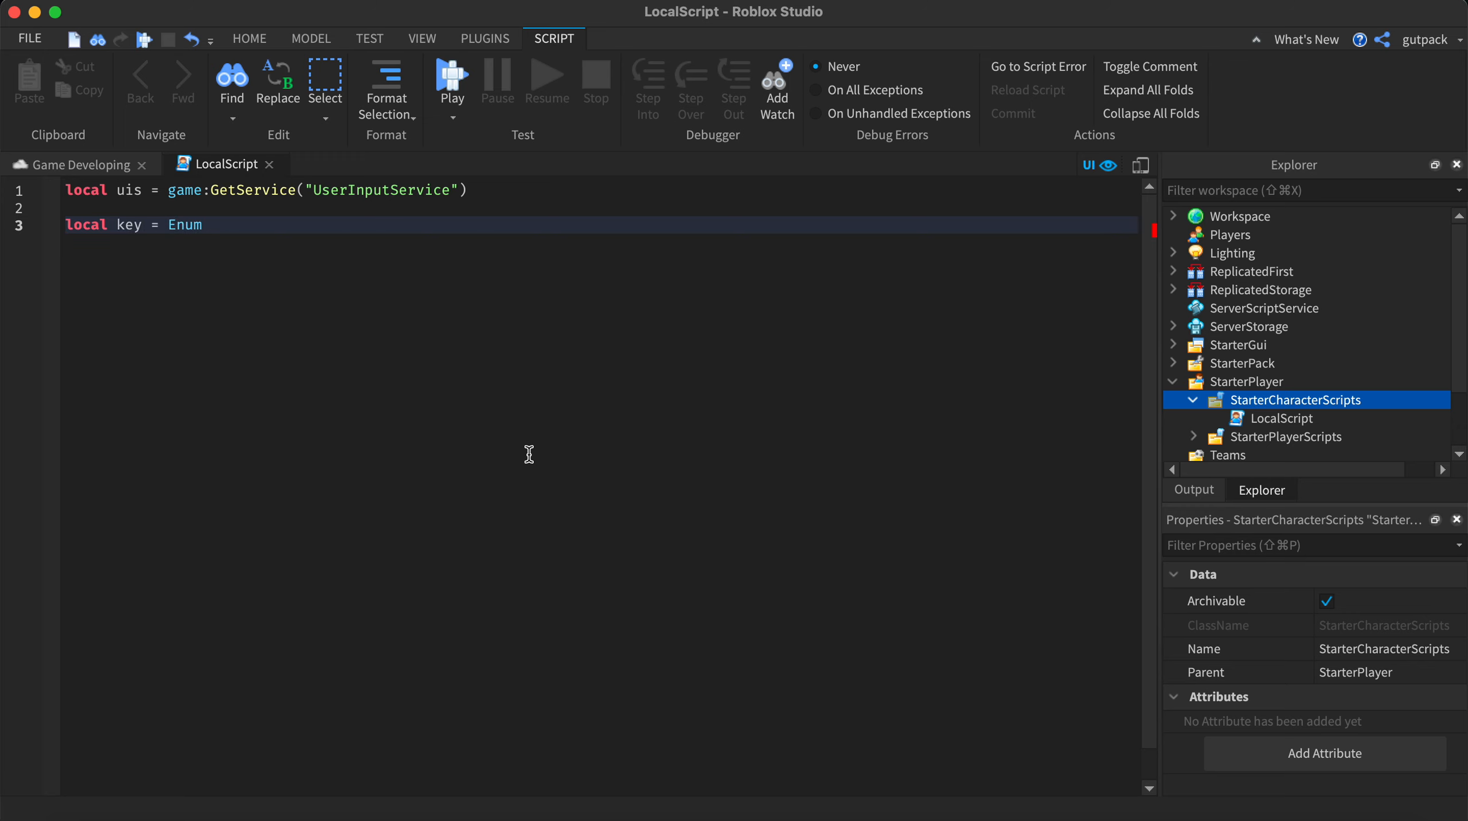
{"action": "type", "text": ".KeyCode.LeftShift"}
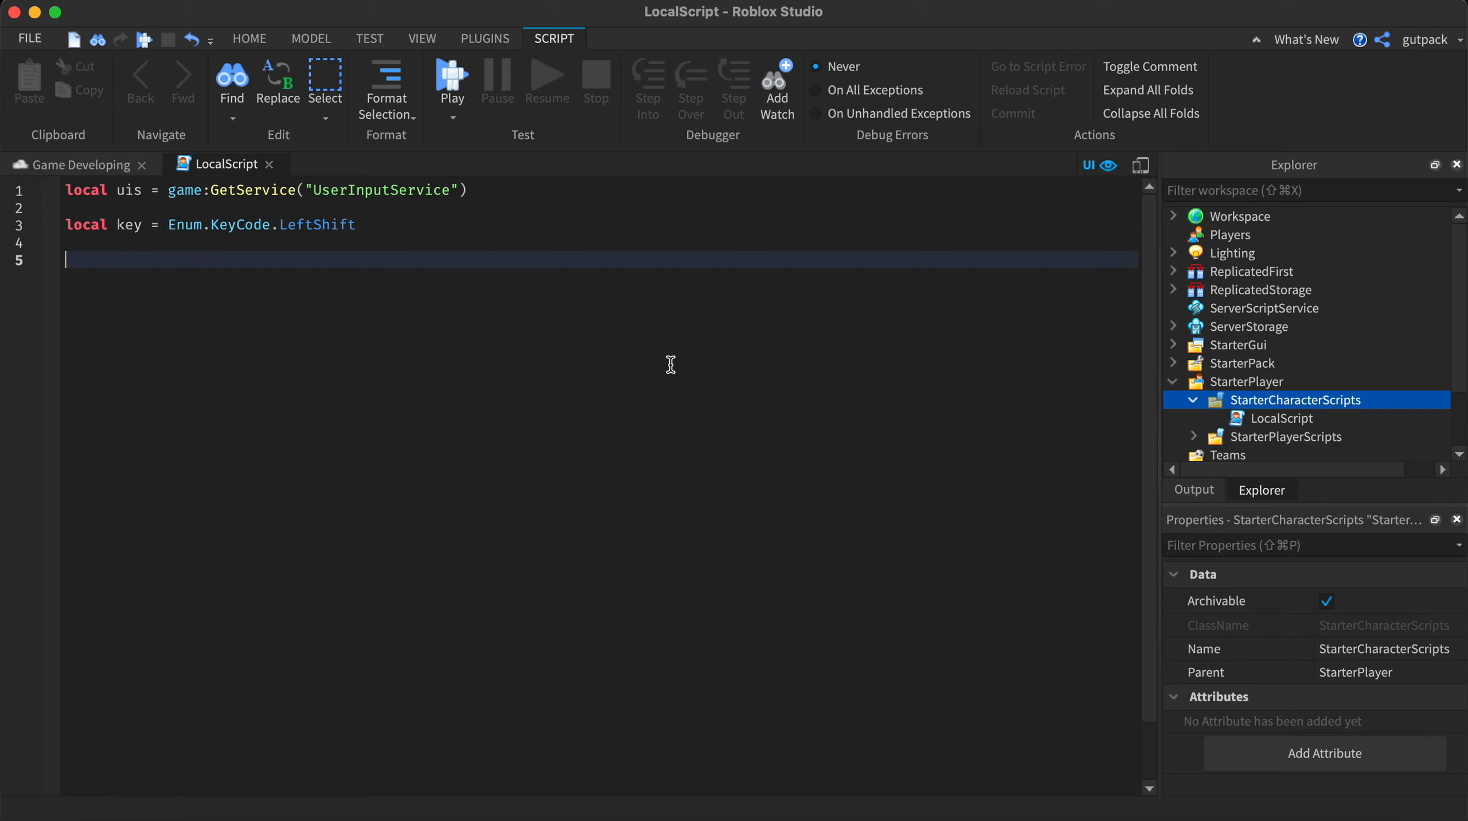
- Declare local plr = game.Players.LocalPlayer and begin uis.InputBegan
{"action": "type", "text": "local plr"}
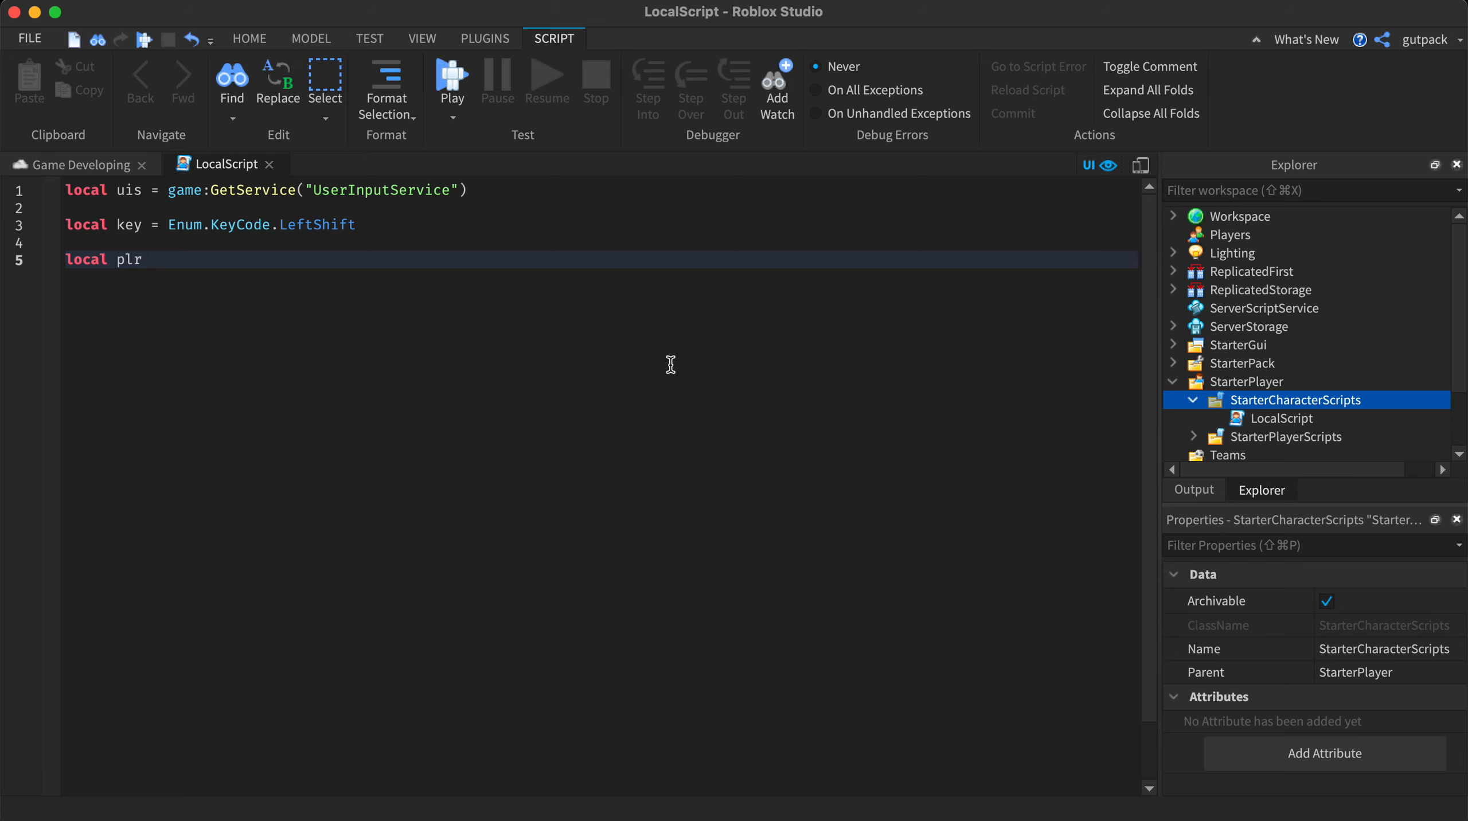
{"action": "type", "text": "= game.Players.LocalPlayer"}
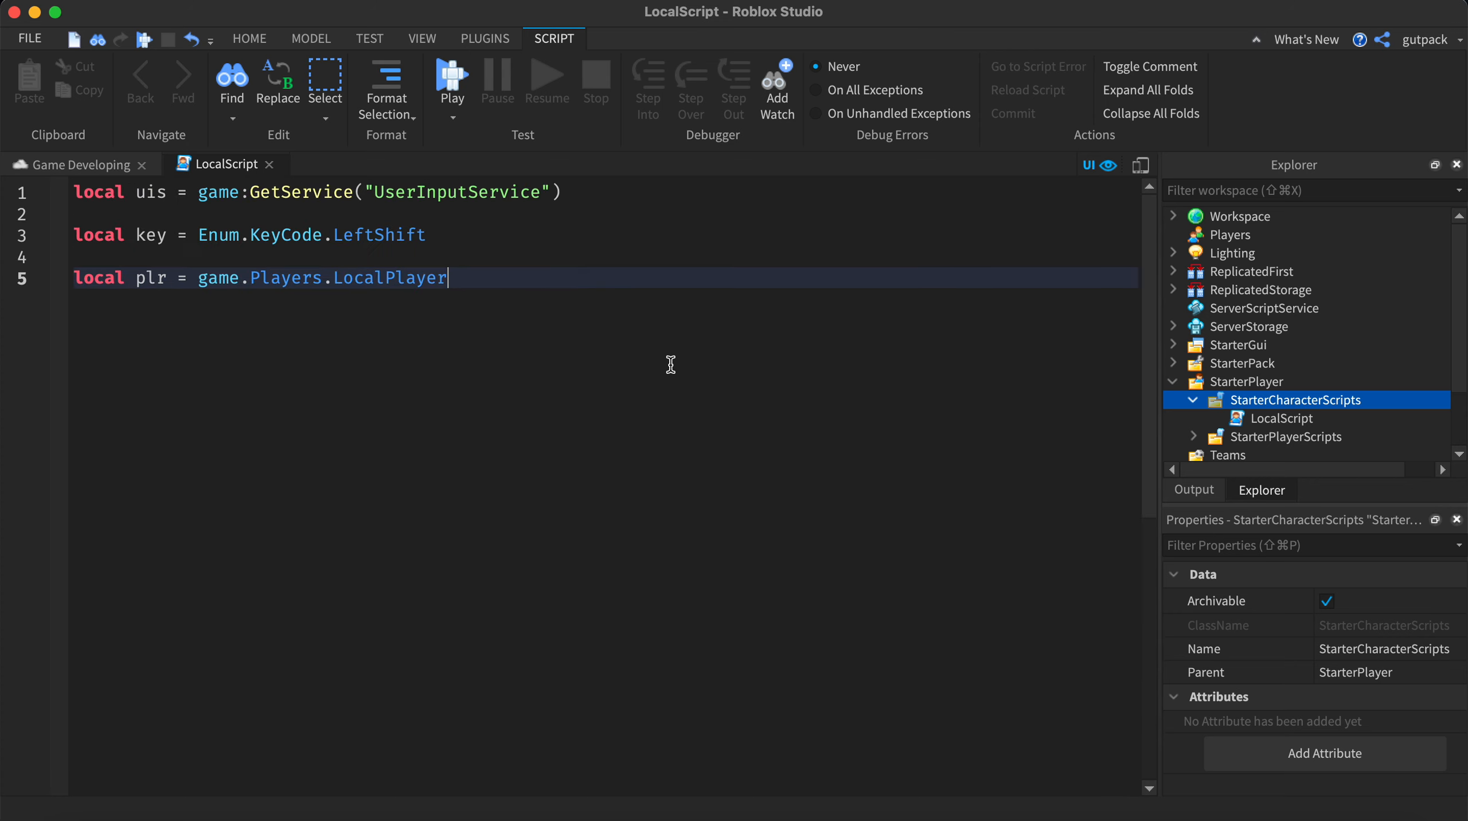
{"action": "type", "text": "u"}
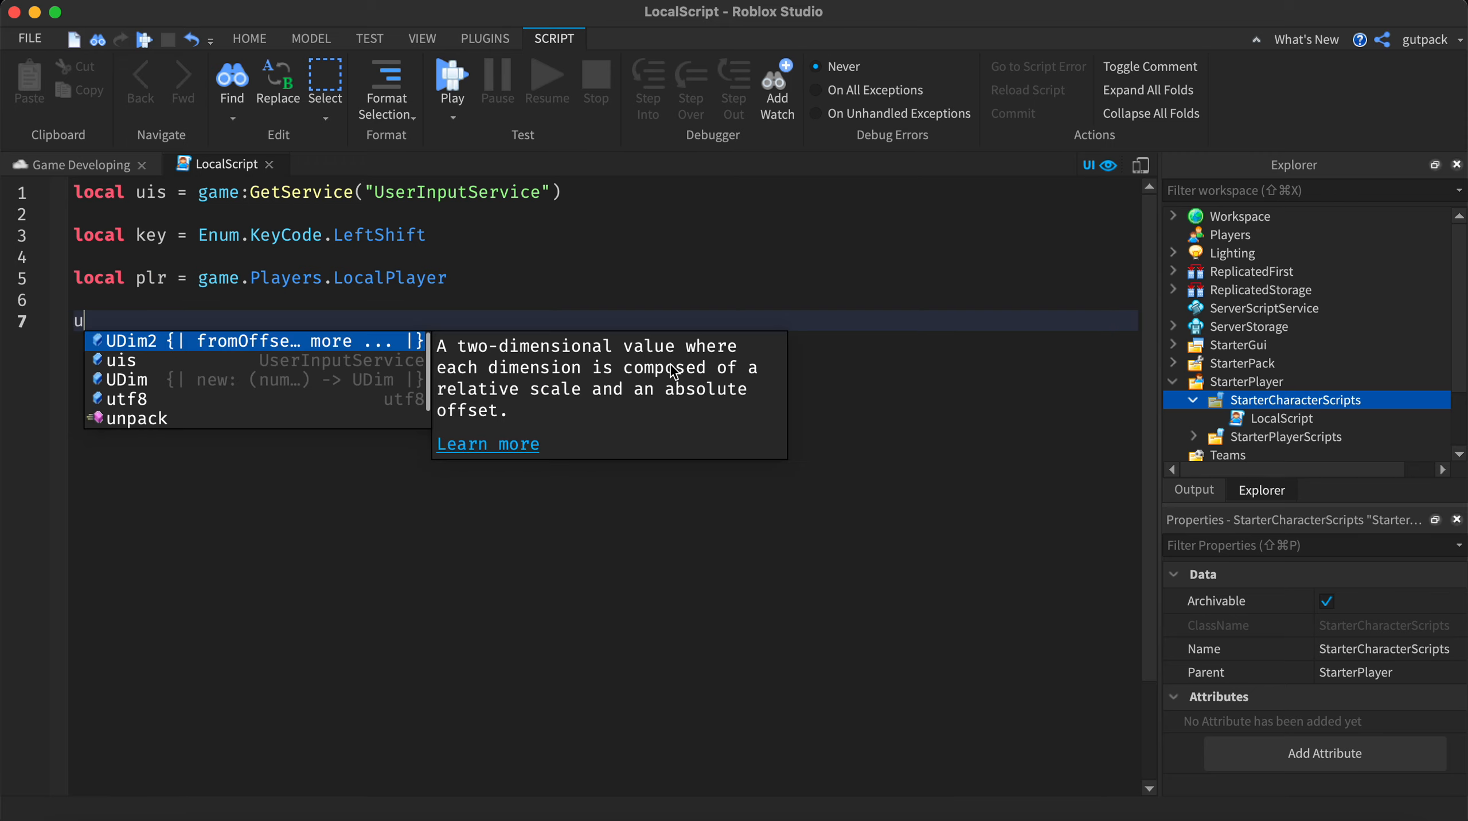
{"action": "type", "text": "is.InputBegan:Connect(function("}
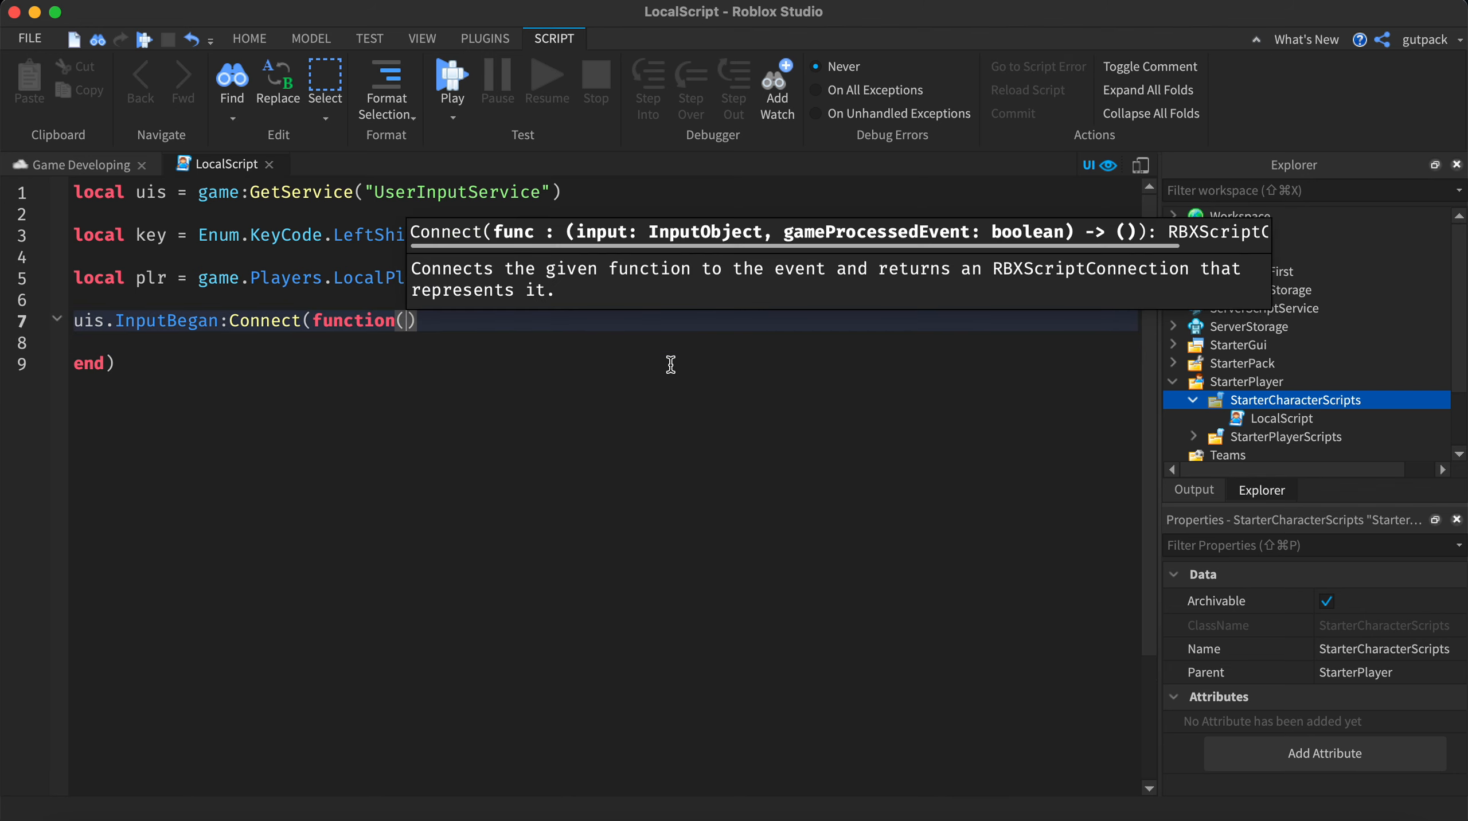
- Connect a function(inp) handler to InputBegan and space it with blank lines
{"action": "type", "text": "inp"}
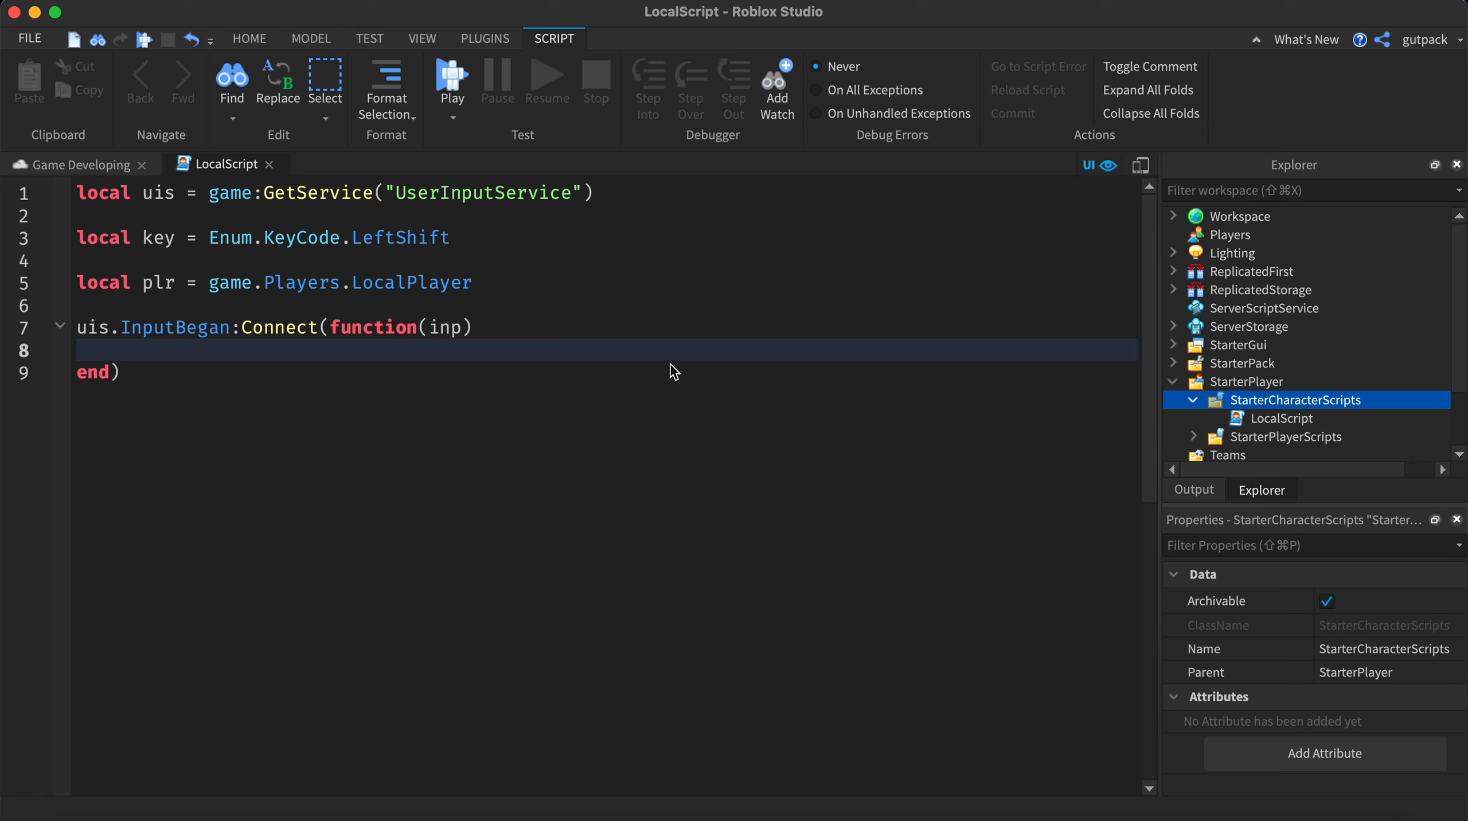
{"action": "key", "text": "Return"}
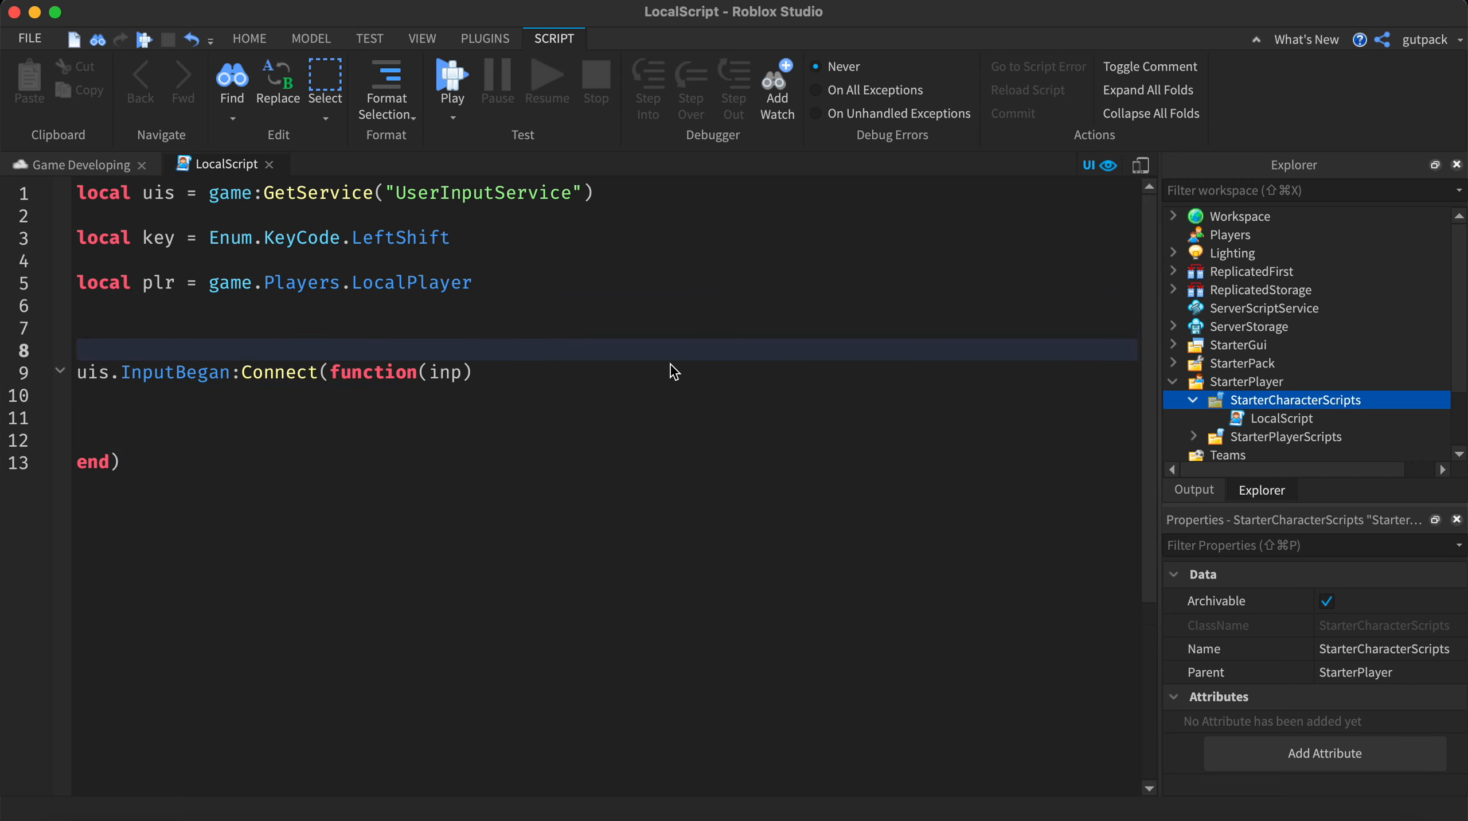
- Add local keyDown = false above and set keyDown = true inside the handler
{"action": "type", "text": "local keyD"}
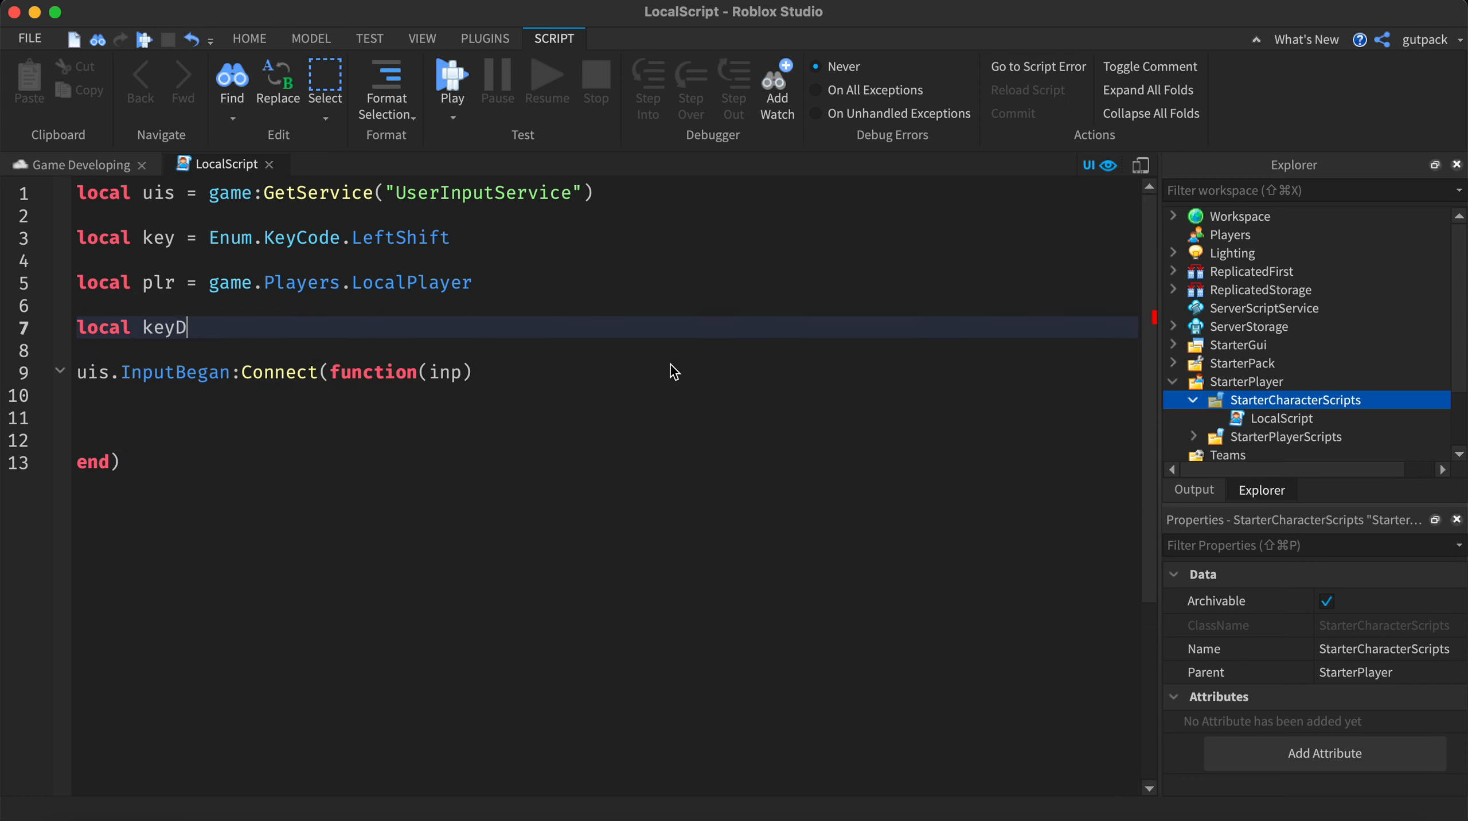
{"action": "type", "text": "own = false"}
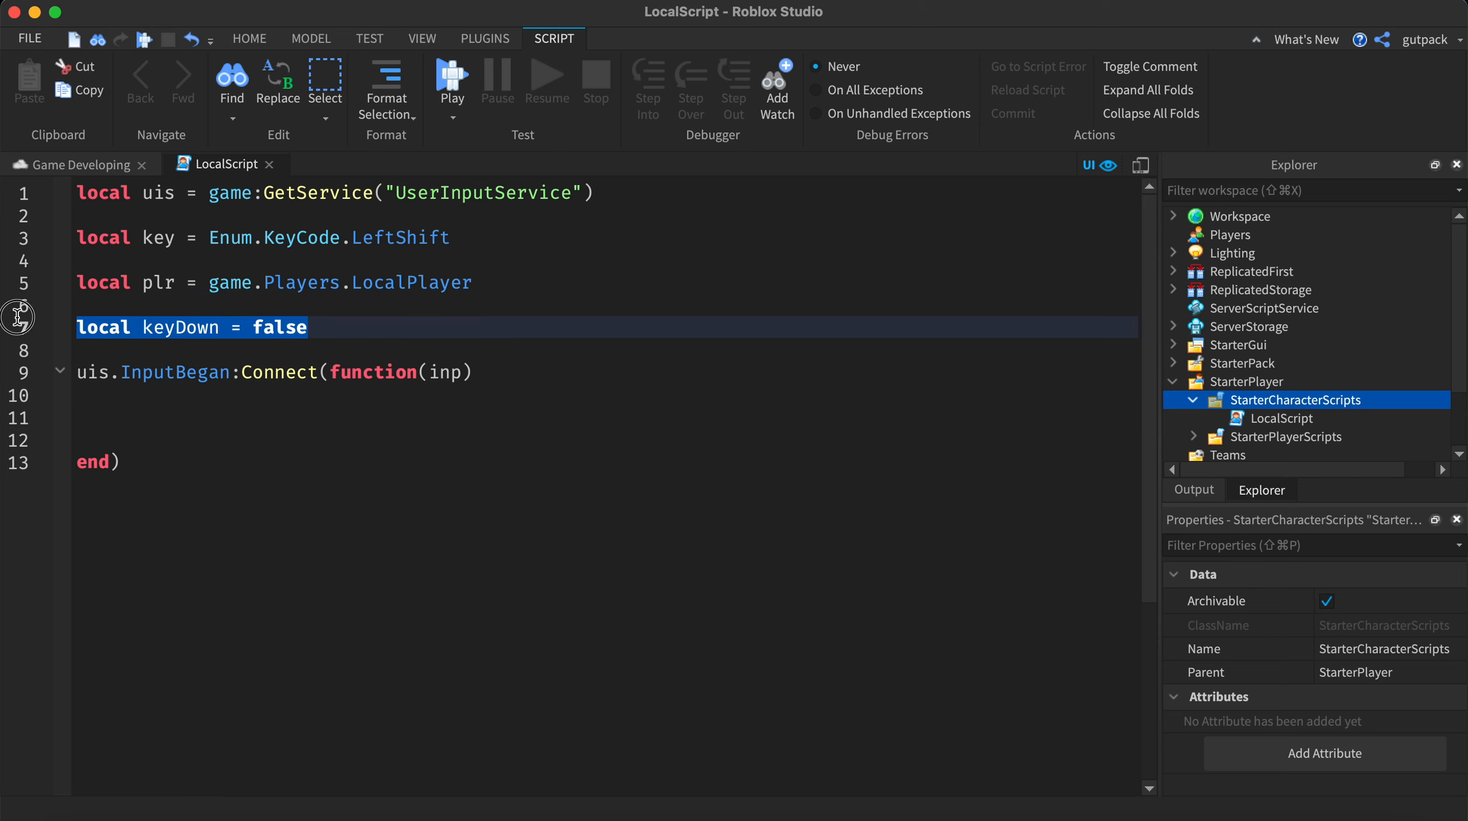
{"action": "left_click", "coordinate": [354, 350]}
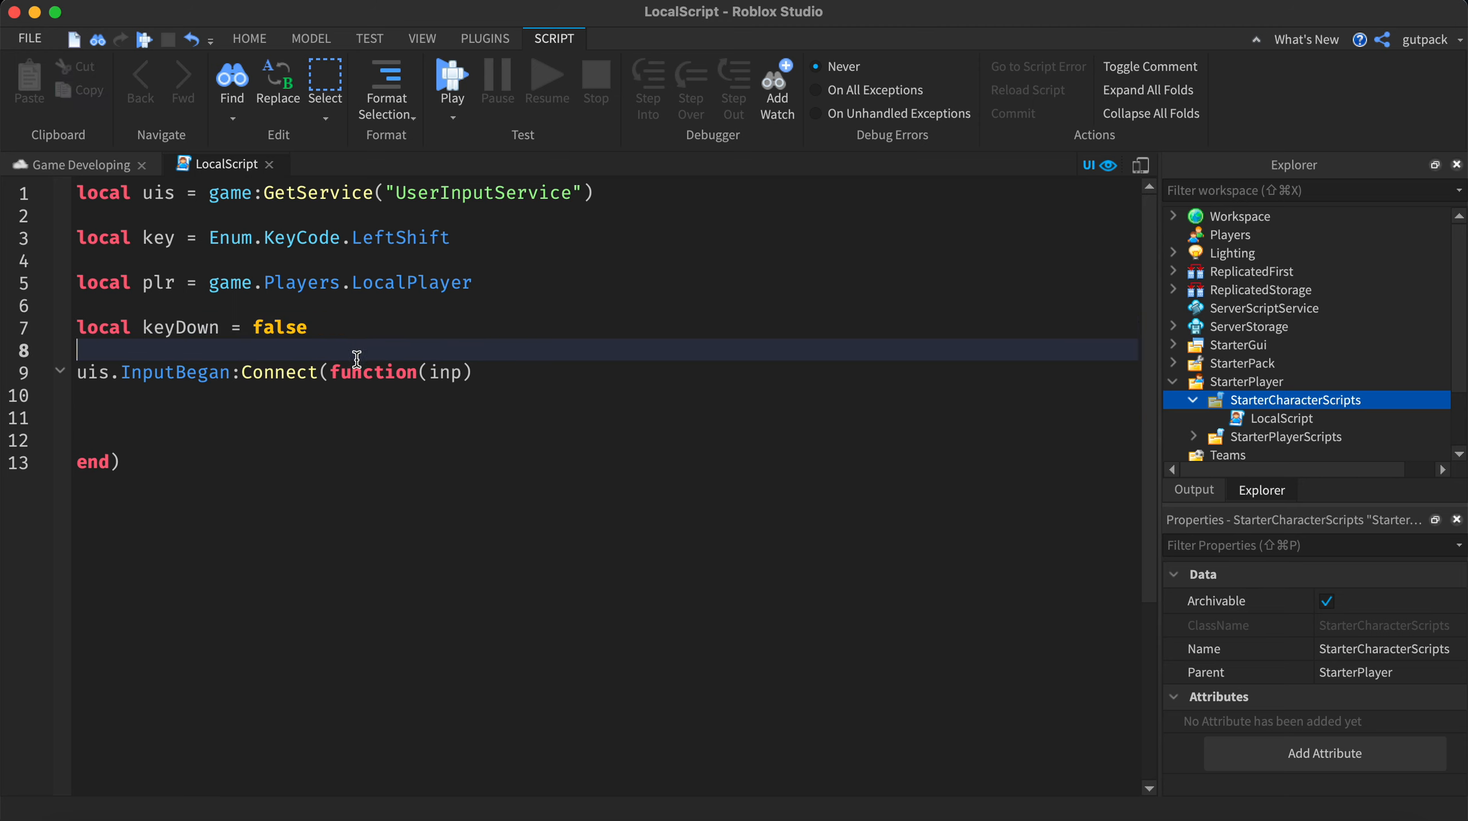
{"action": "left_click", "coordinate": [267, 417]}
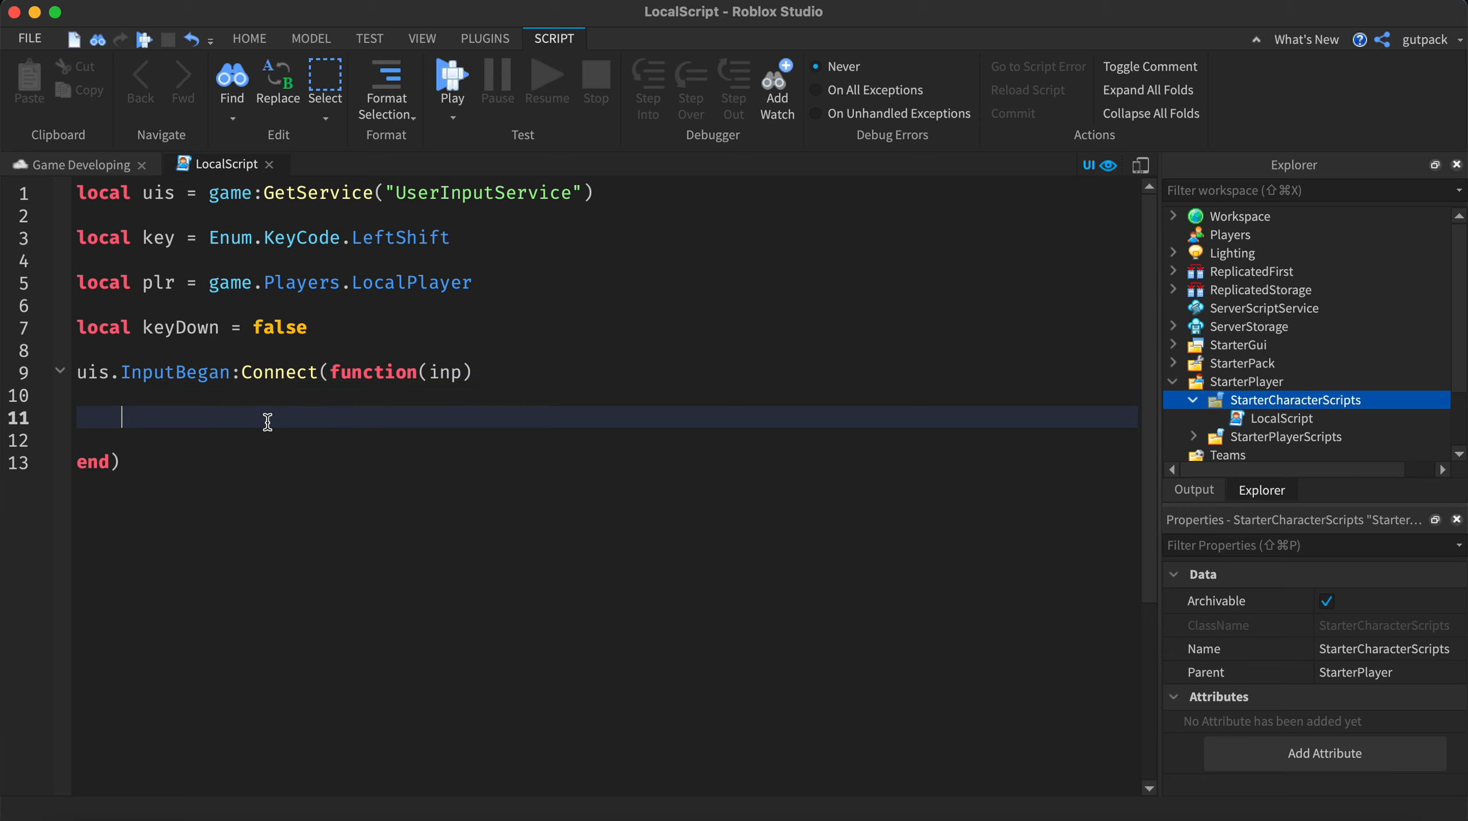
{"action": "type", "text": "key"}
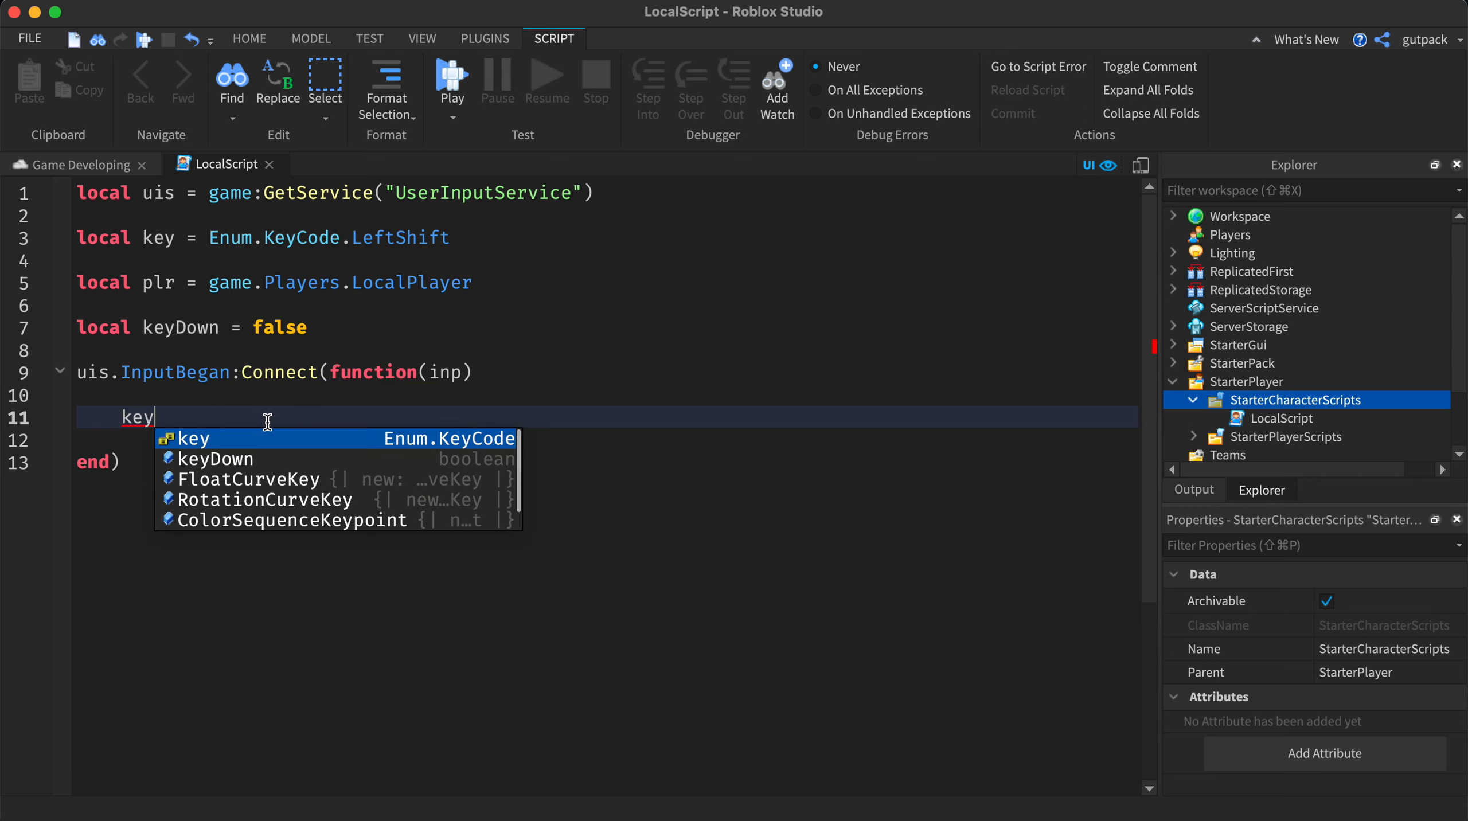
{"action": "type", "text": "Down = true"}
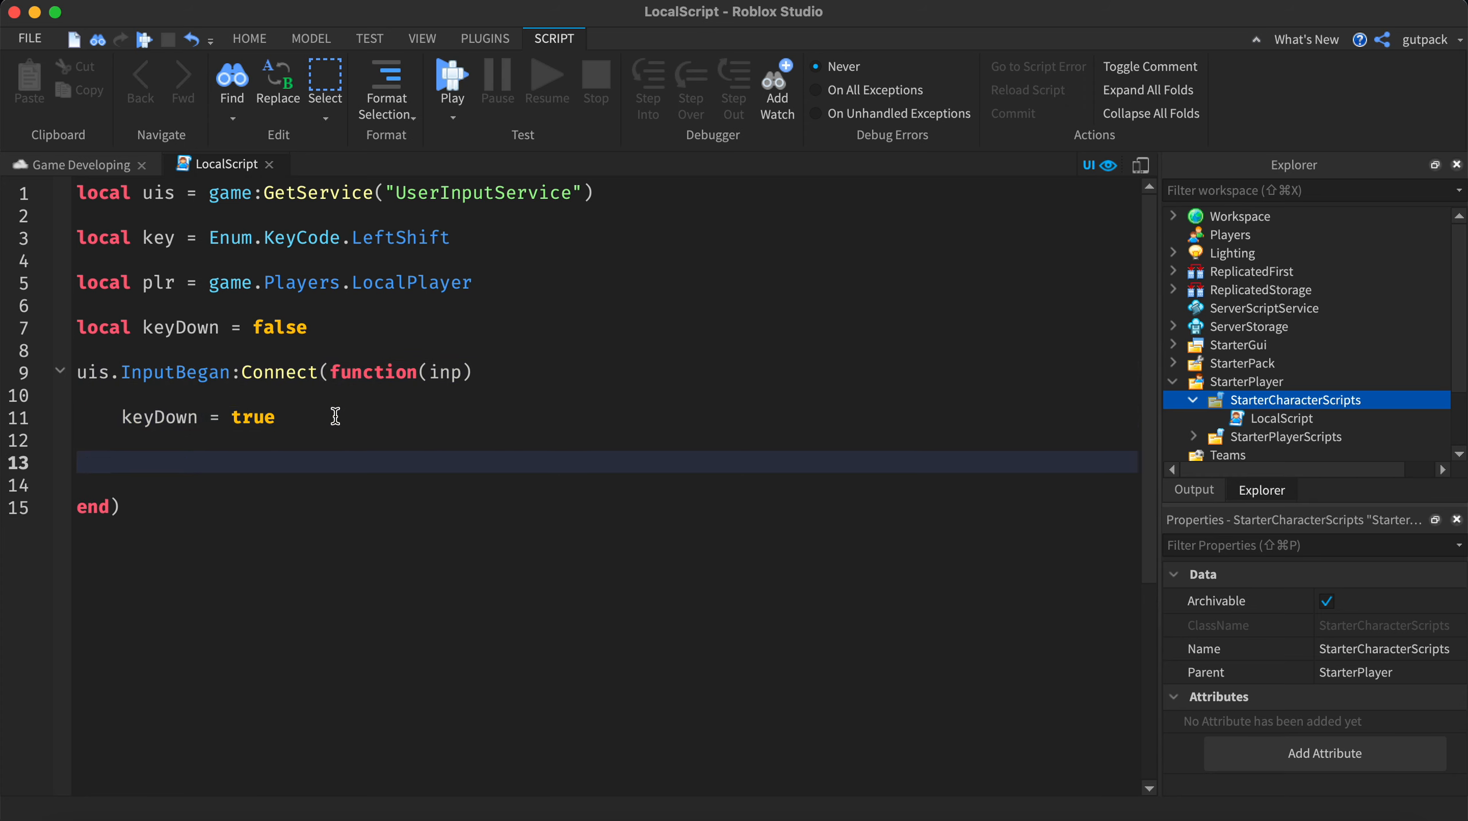
- Check inp.KeyCode == key, then loop while keyDown with a wait() each pass
{"action": "type", "text": "if inp.L"}
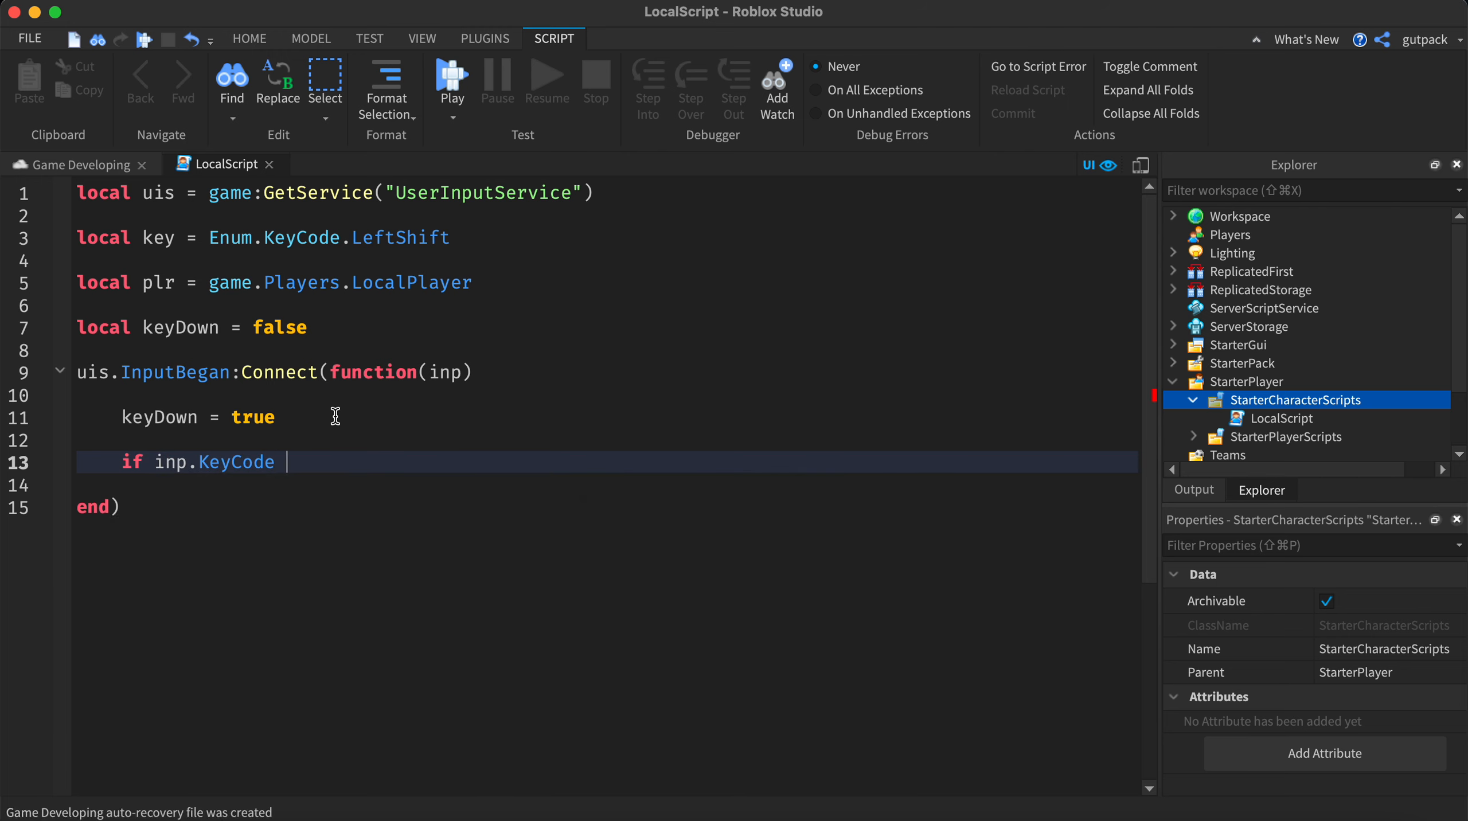
{"action": "type", "text": "== key then"}
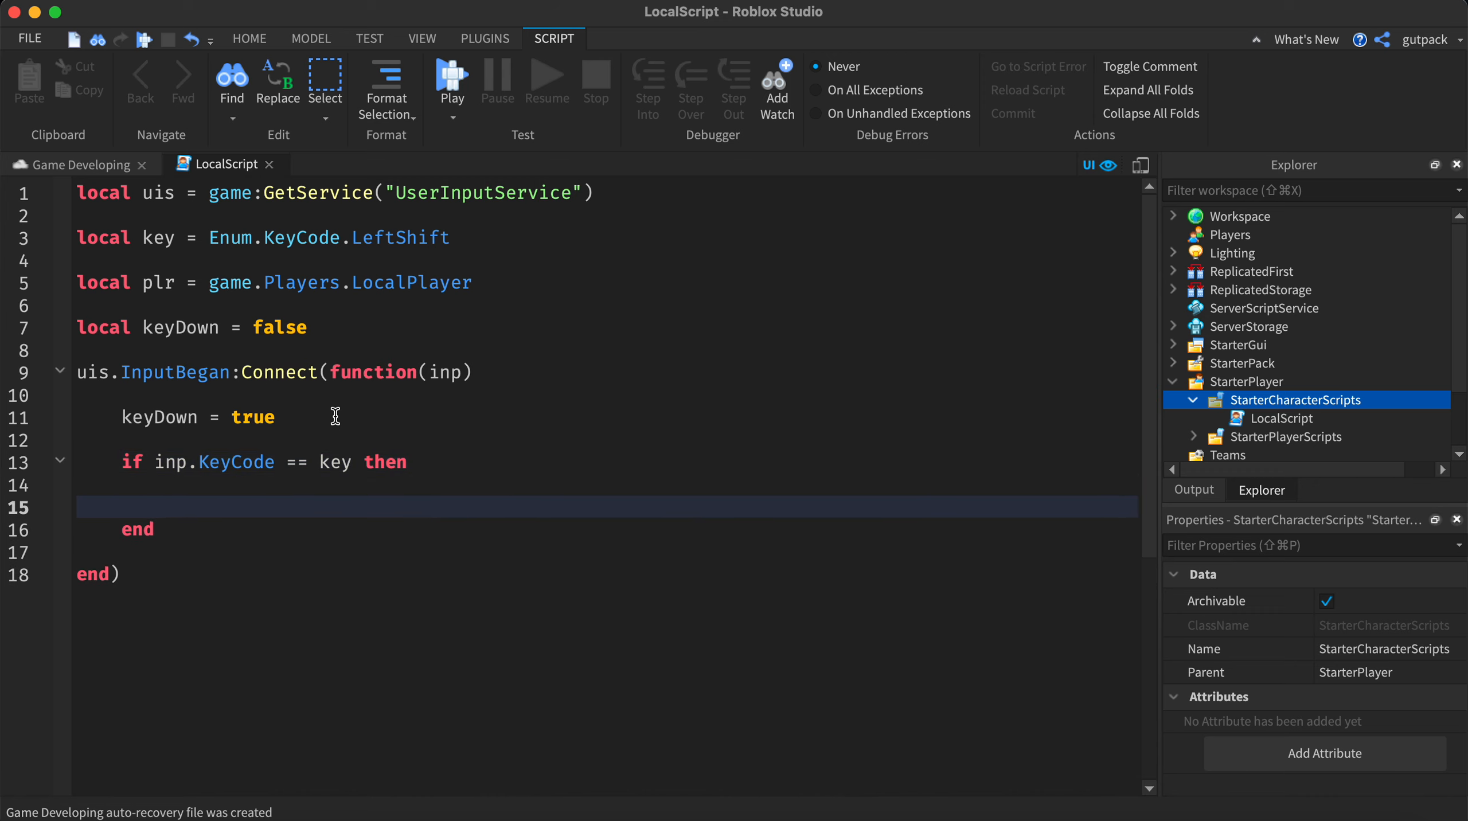
{"action": "type", "text": "while"}
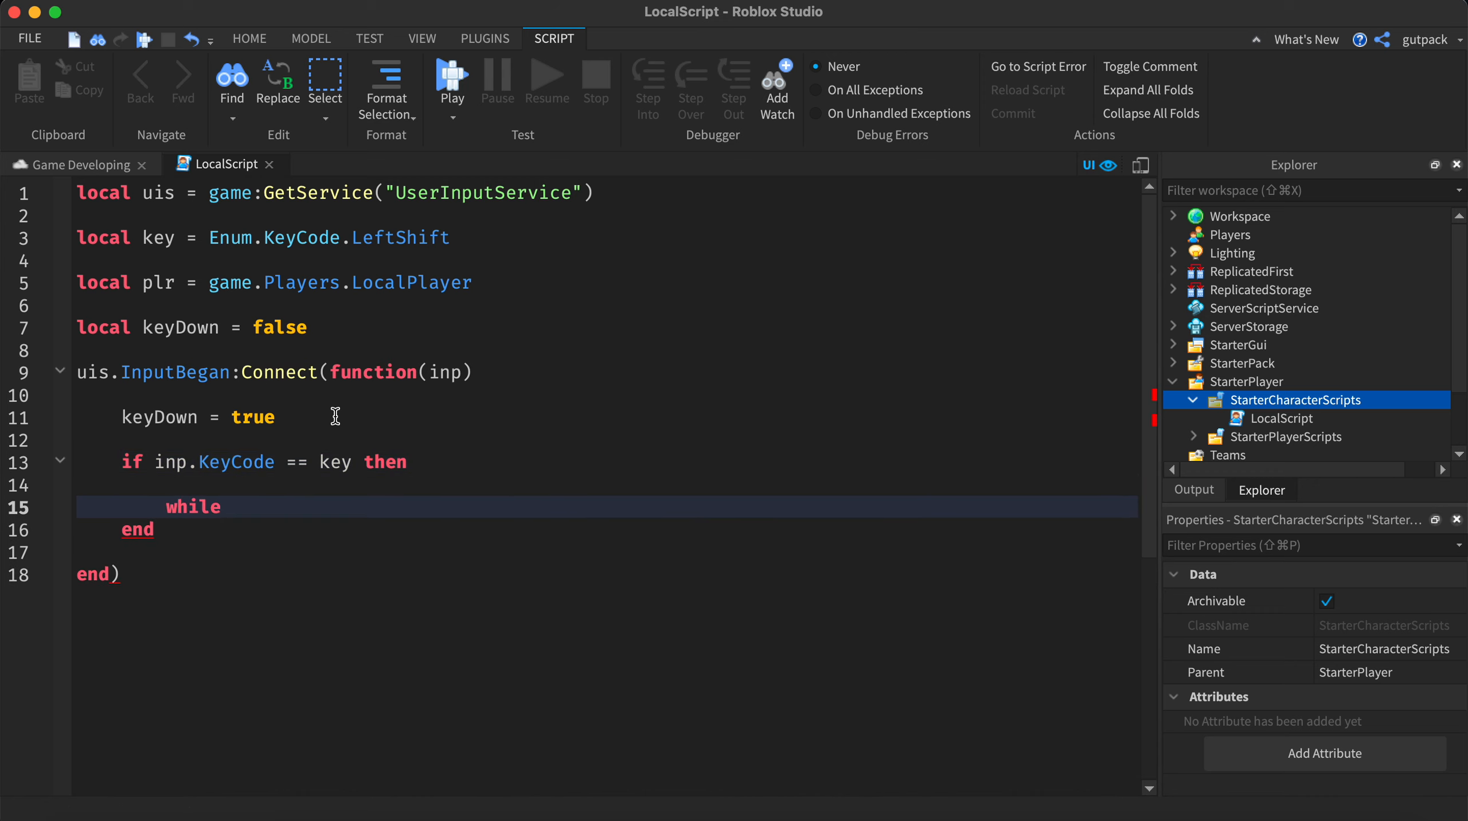
{"action": "type", "text": "keyd"}
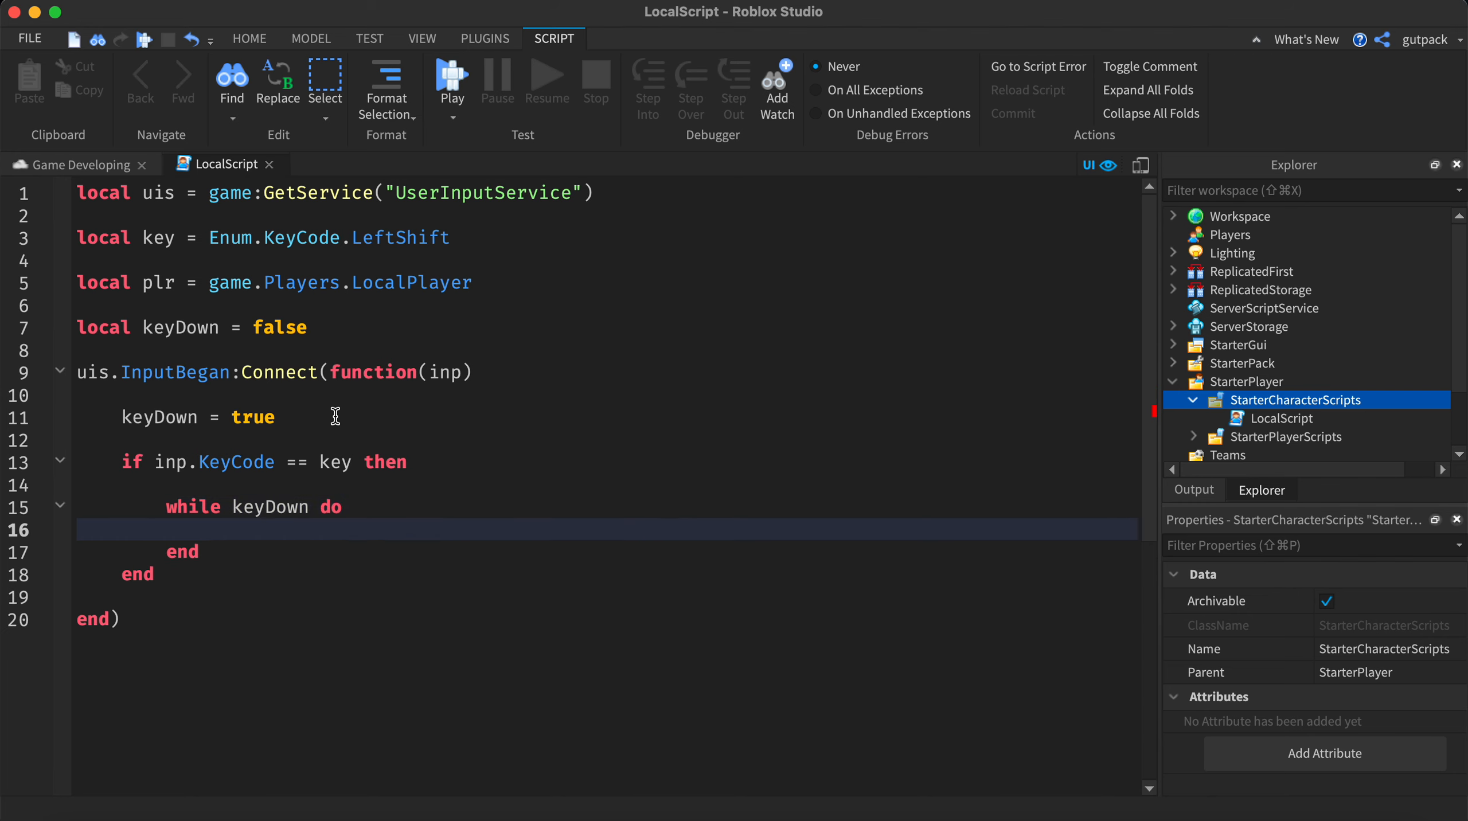
{"action": "type", "text": "wait()"}
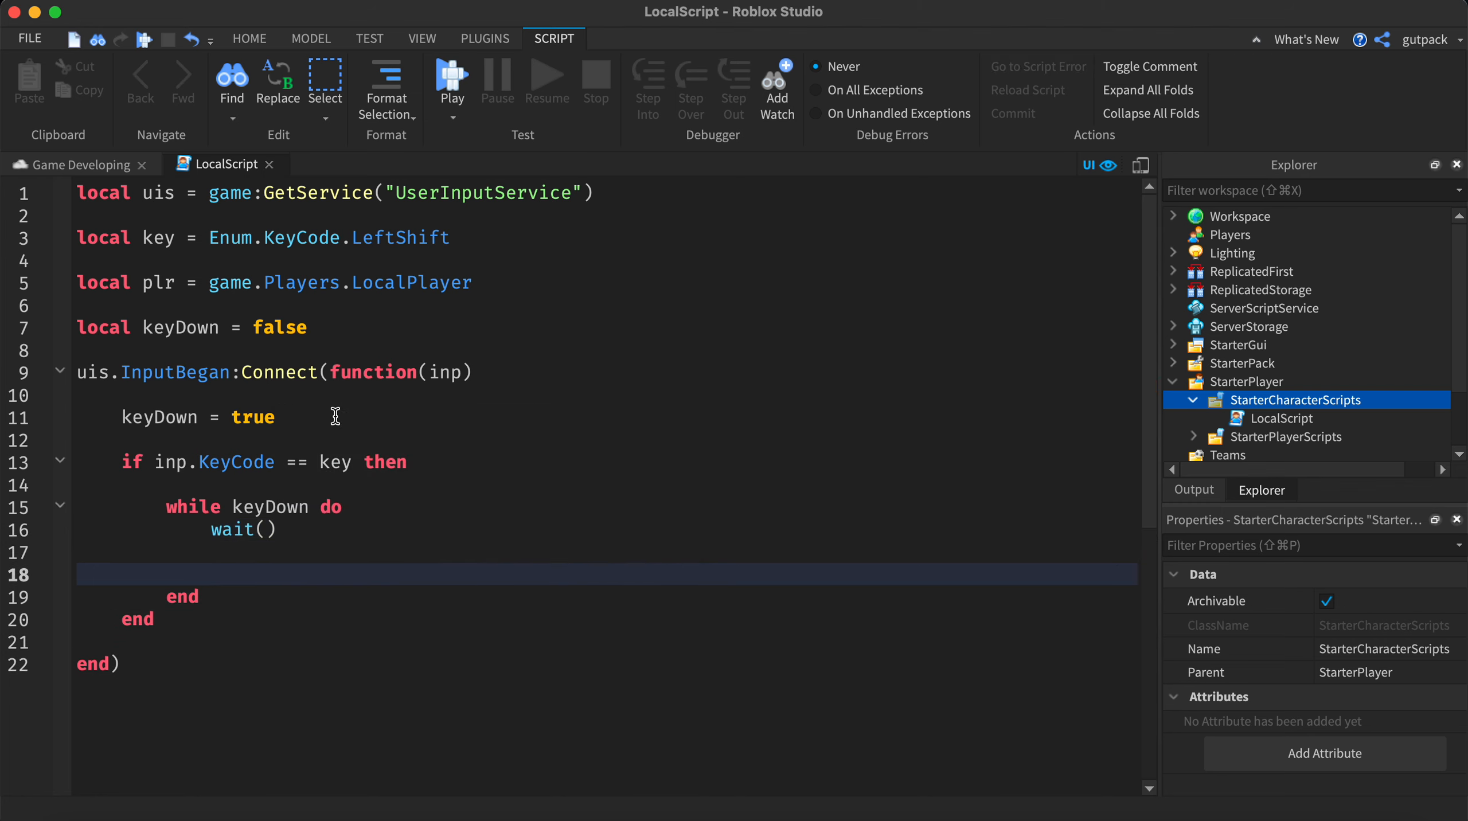
- Set plr.Character:FindFirstChild("Humanoid").WalkSpeed = 28 inside the loop
{"action": "type", "text": "plr.Character"}
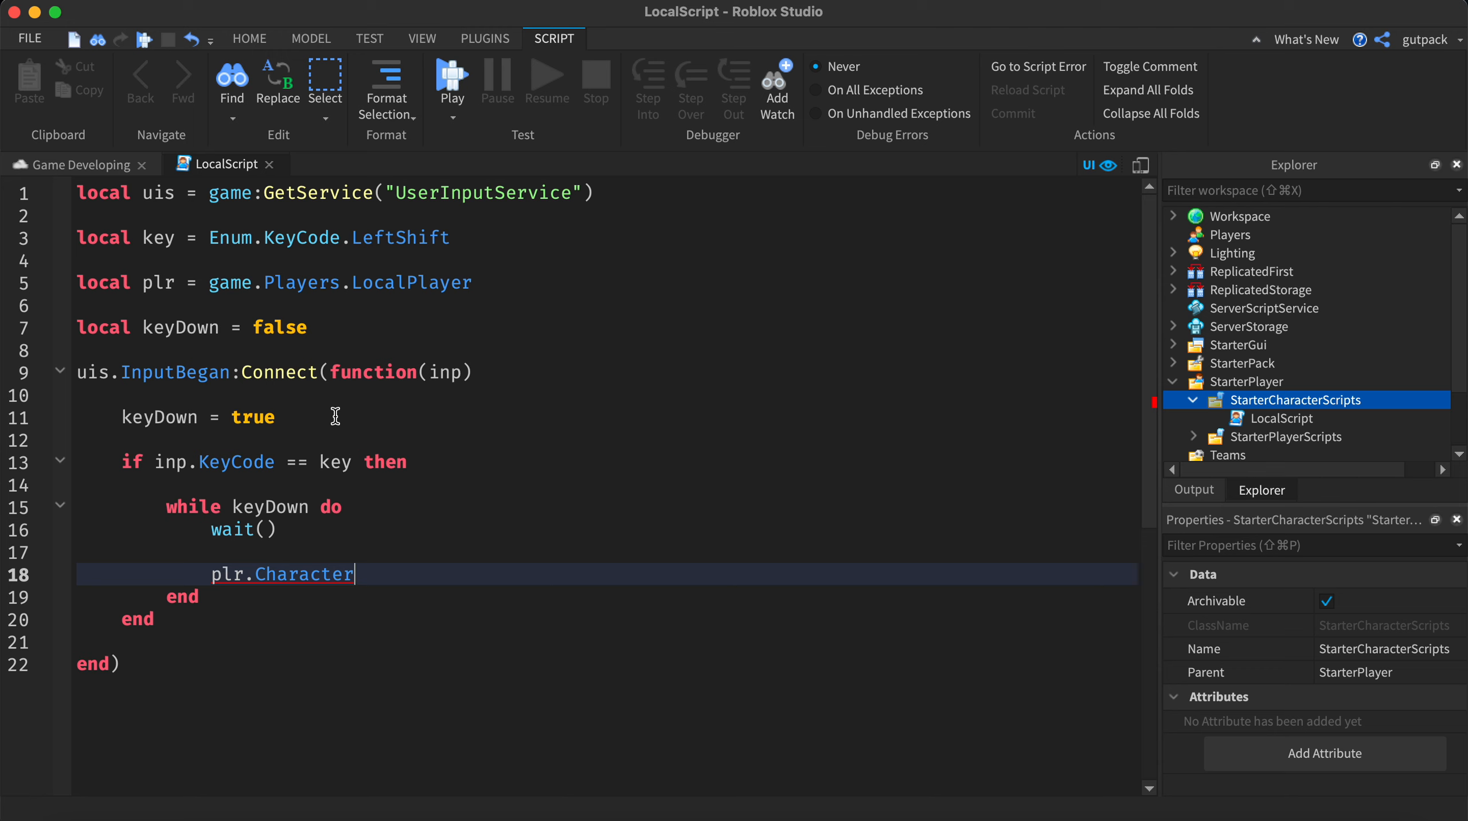
{"action": "type", "text": ":FindFirstChild(\"\")"}
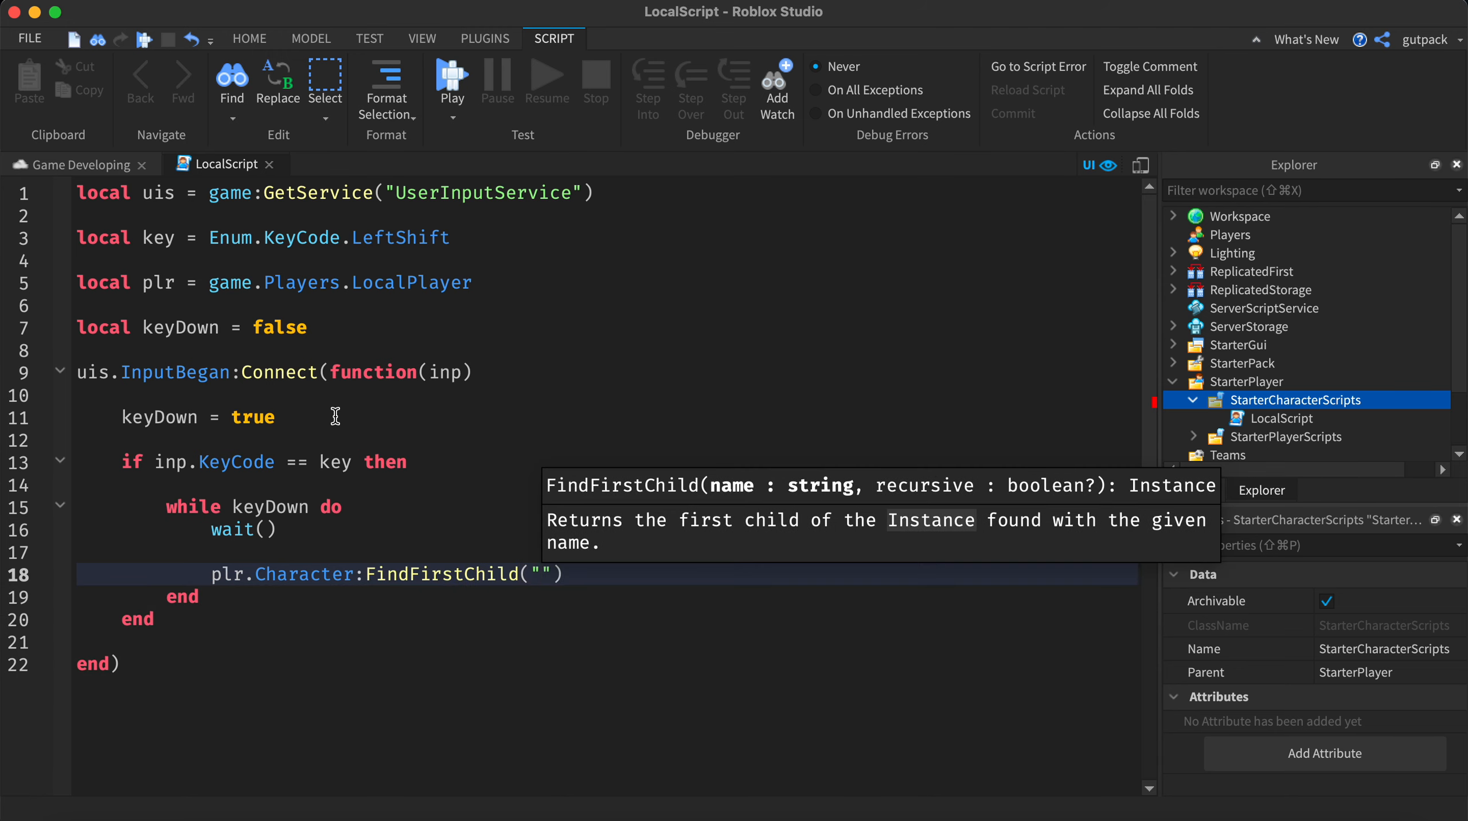
{"action": "type", "text": "Humanoid"}
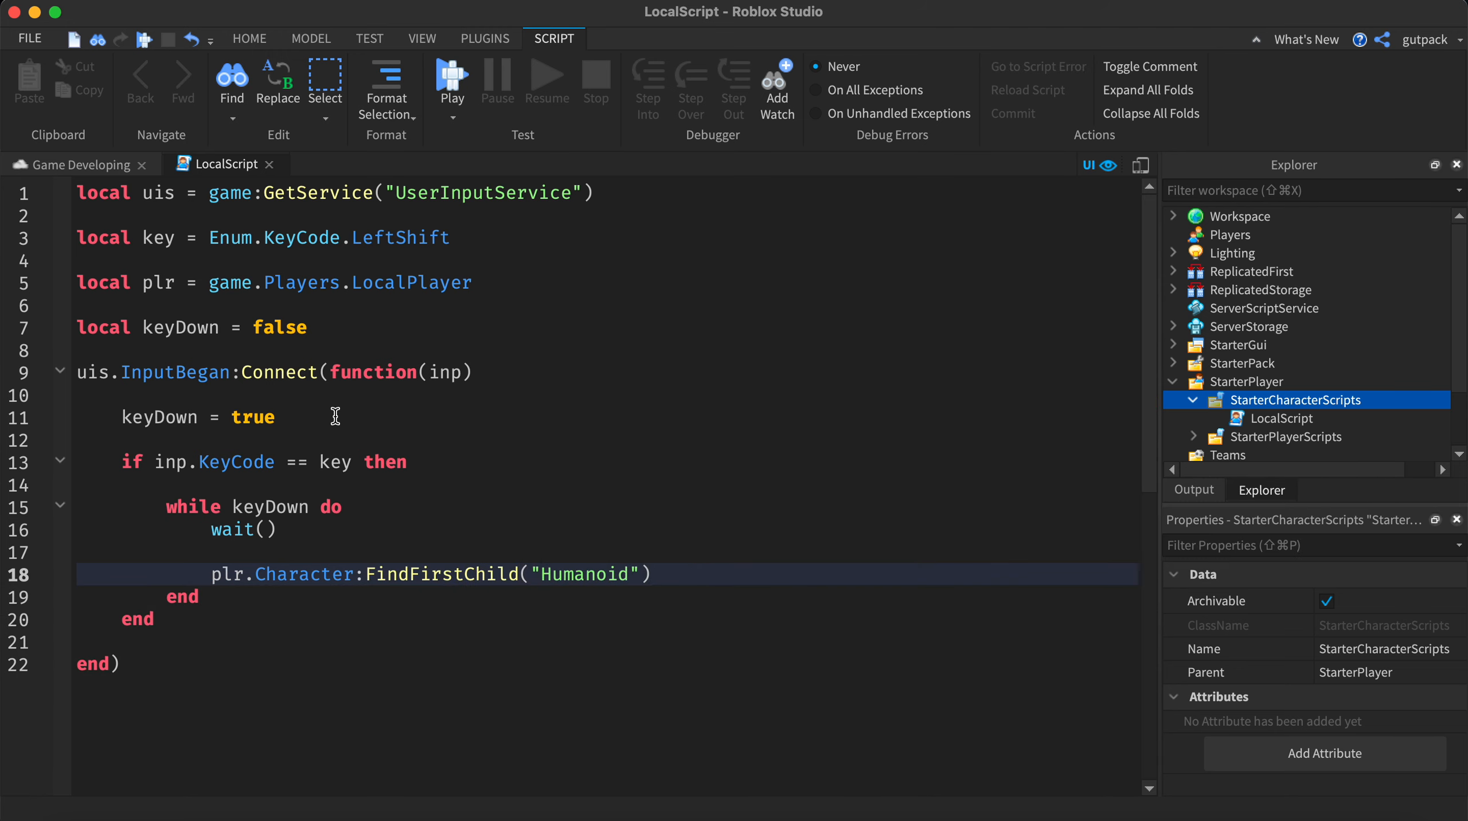
{"action": "type", "text": ".WalkSpeed ="}
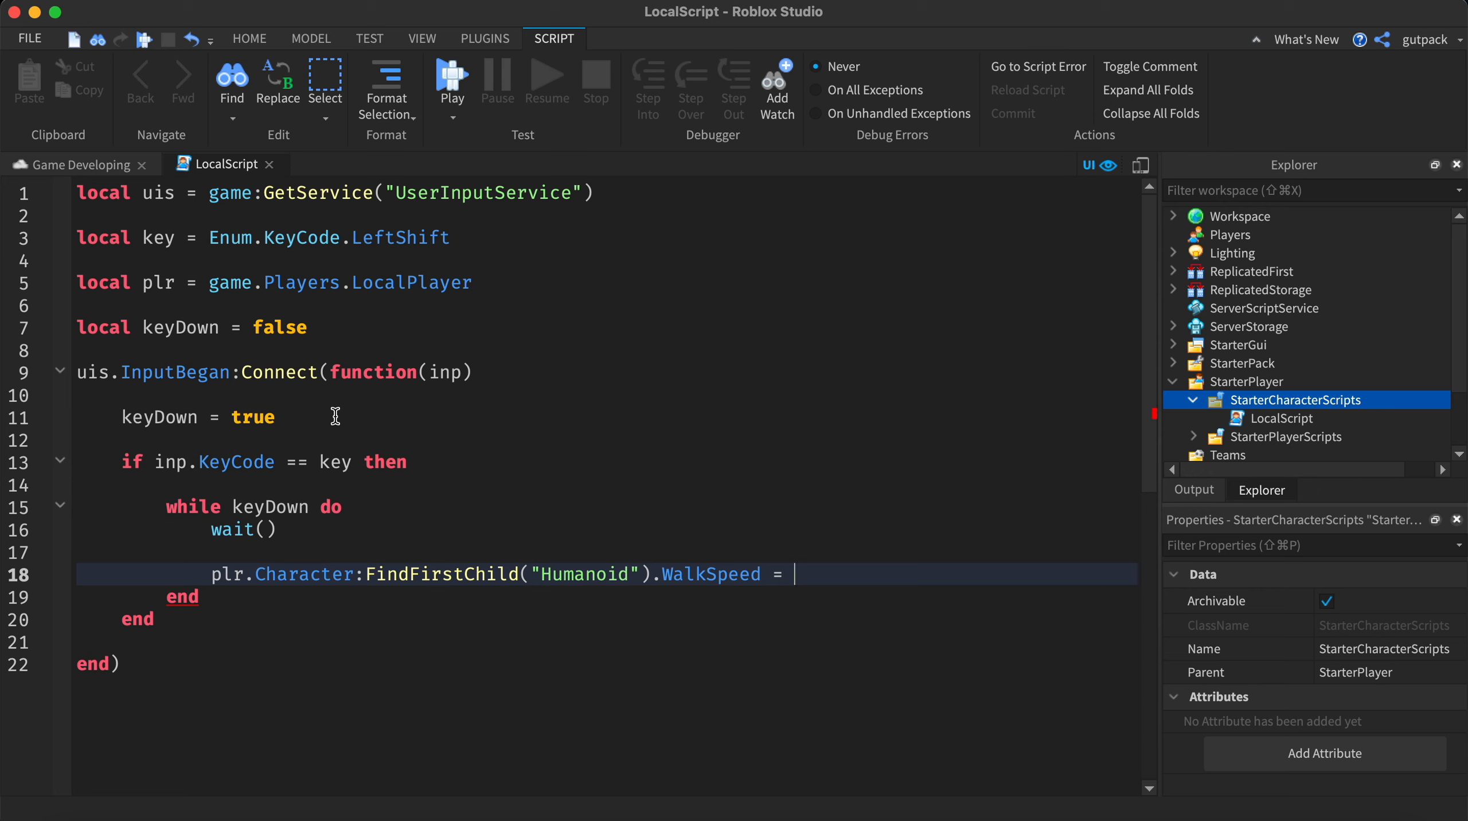
{"action": "type", "text": "28"}
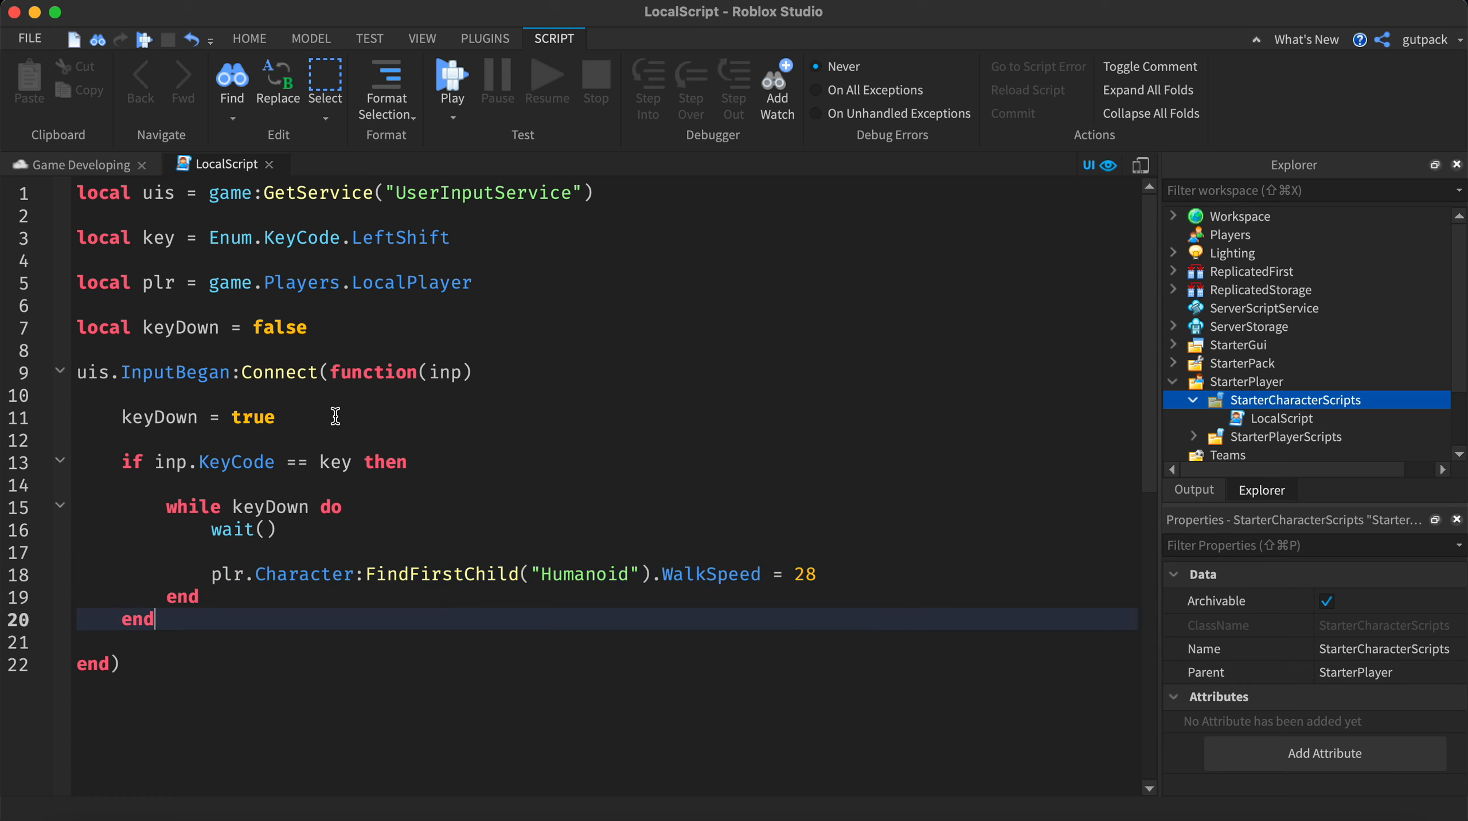
{"action": "left_click", "coordinate": [280, 664]}
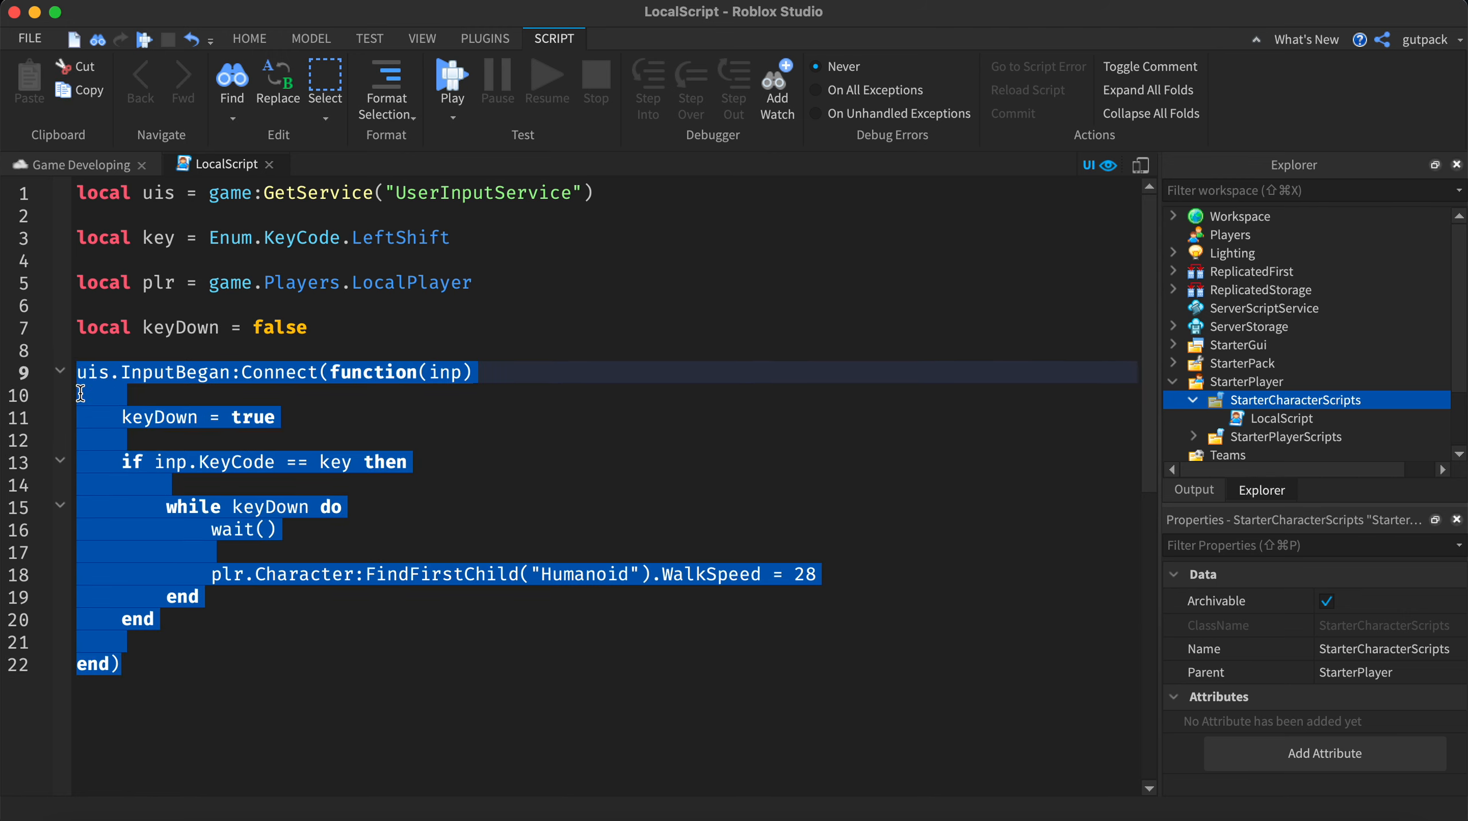
- Paste the handler as InputEnded, setting keyDown to false and WalkSpeed to 16
{"action": "left_click", "coordinate": [436, 711]}
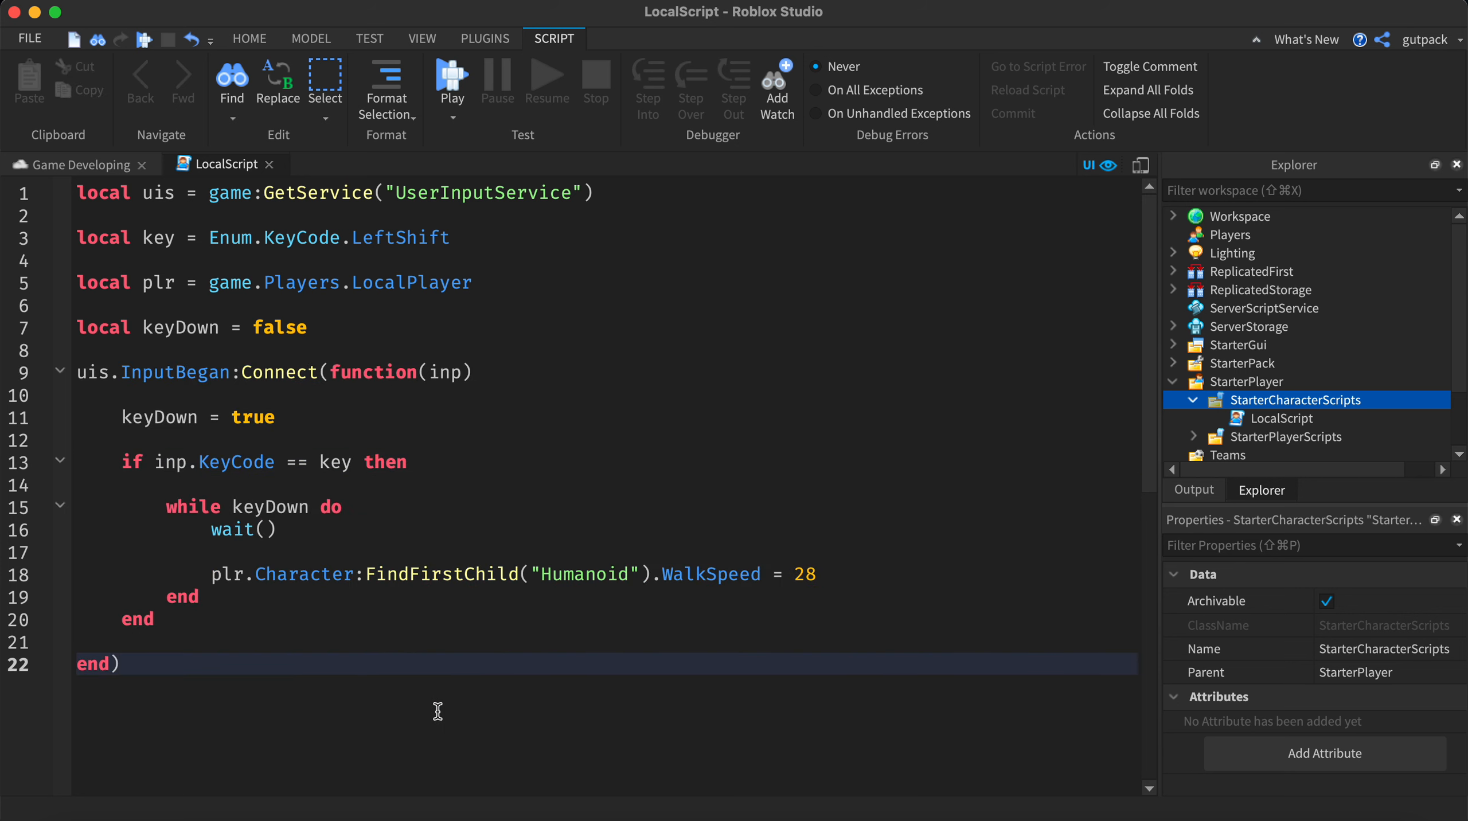
{"action": "mouse_move", "coordinate": [465, 626]}
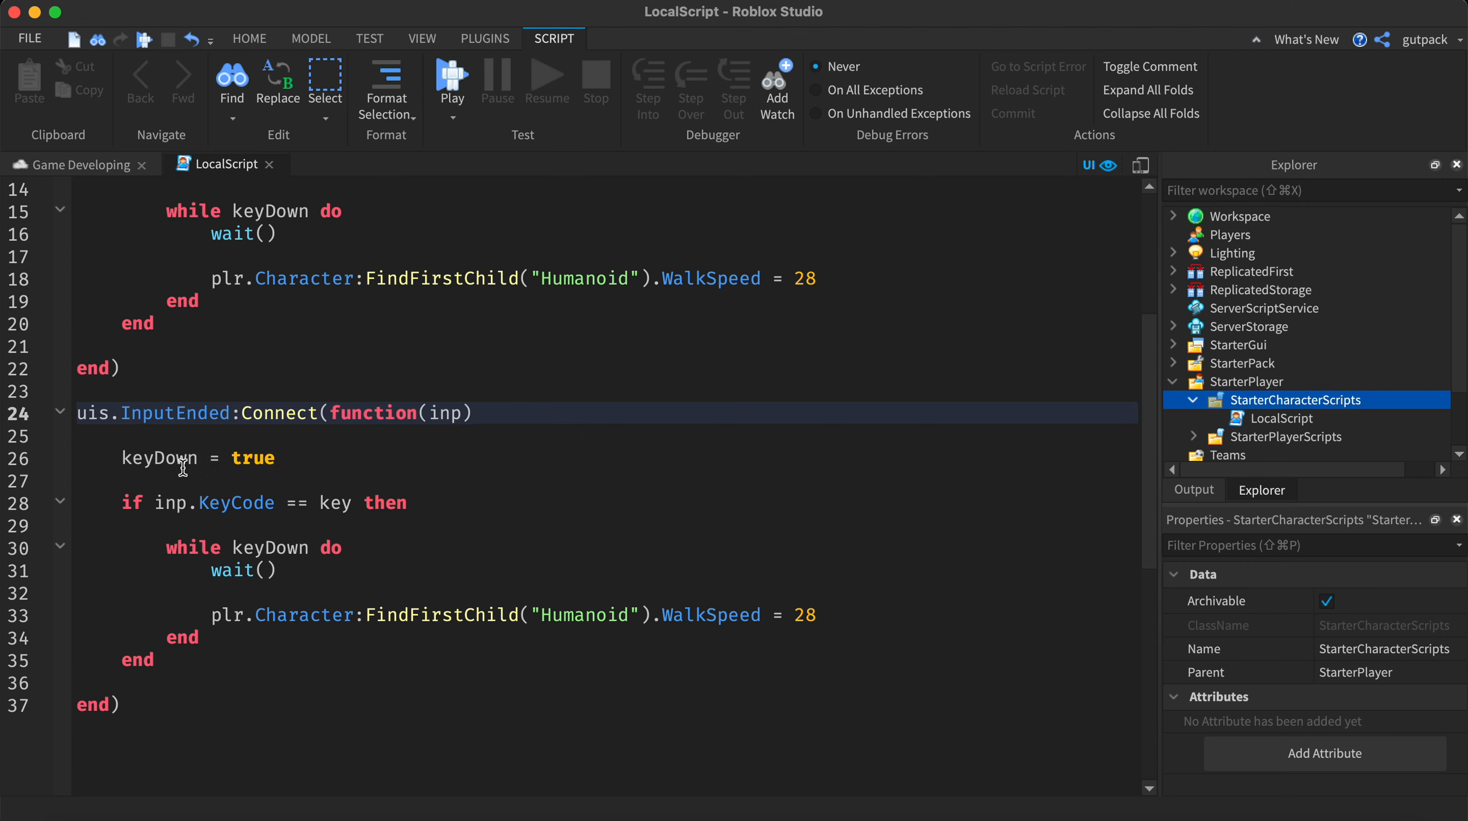
{"action": "type", "text": "fals"}
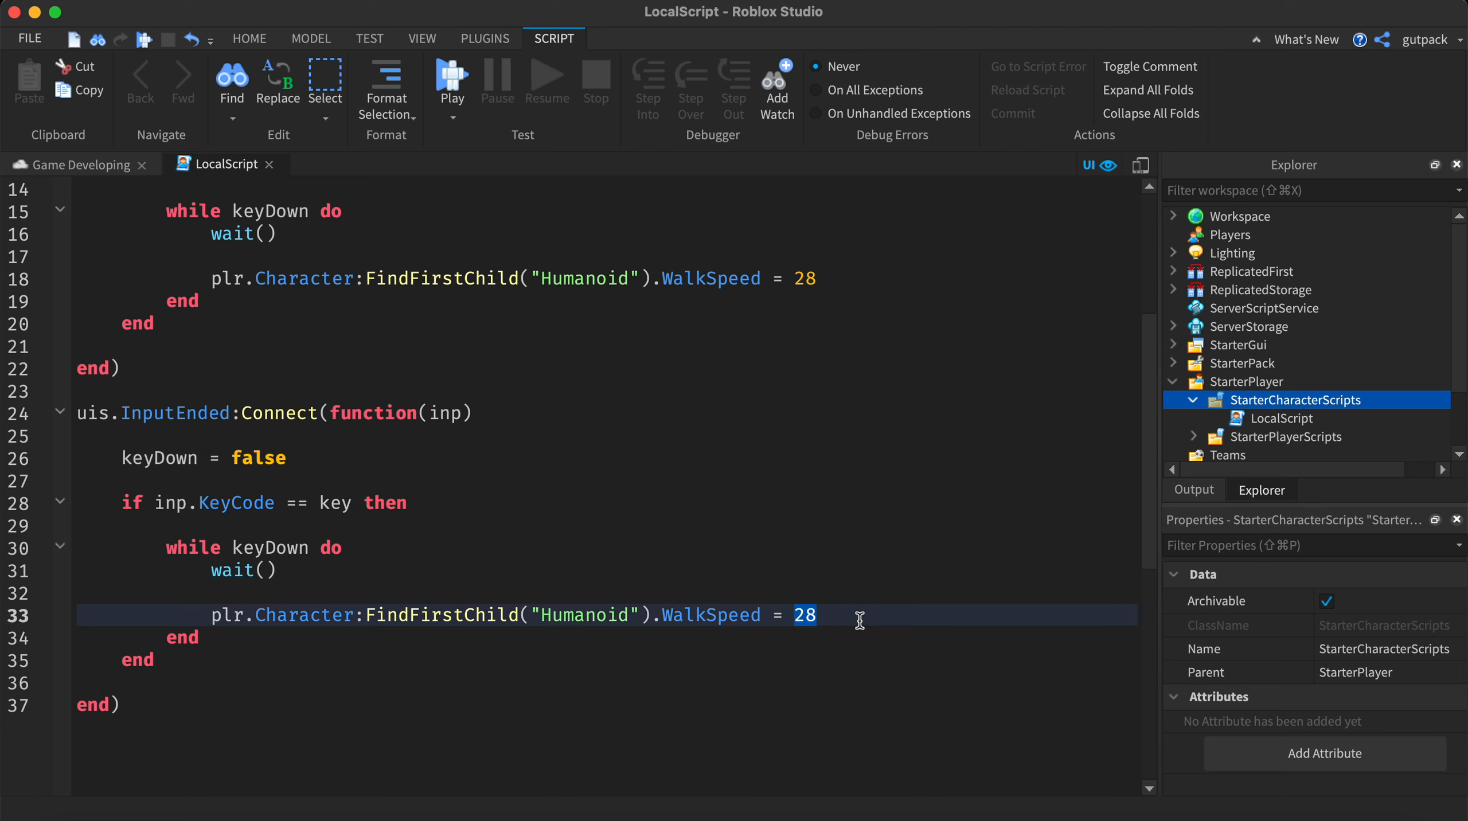
{"action": "type", "text": "16"}
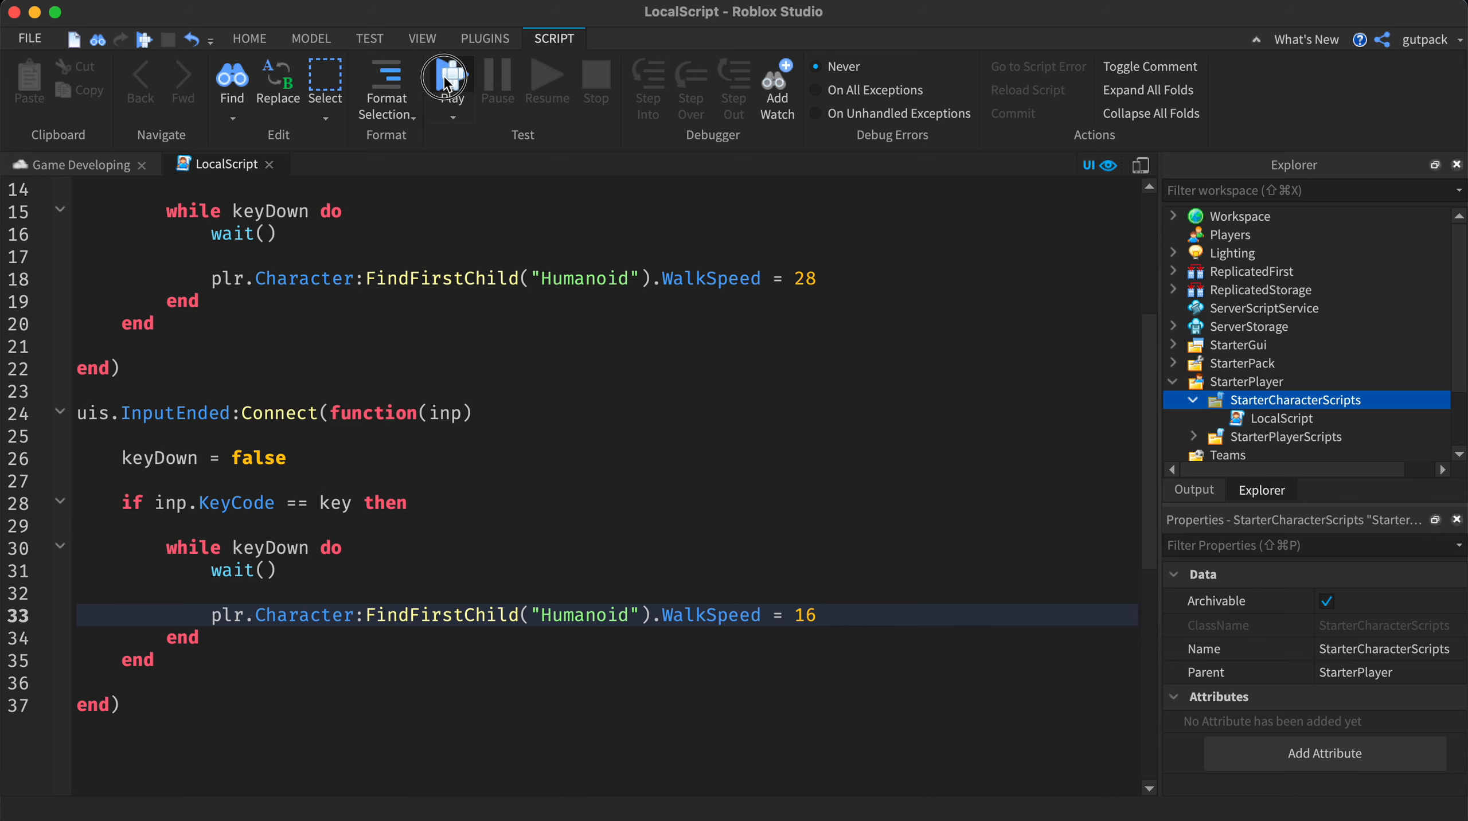
- Start a playtest and review the LocalScript while the game runs
{"action": "left_click", "coordinate": [447, 80]}
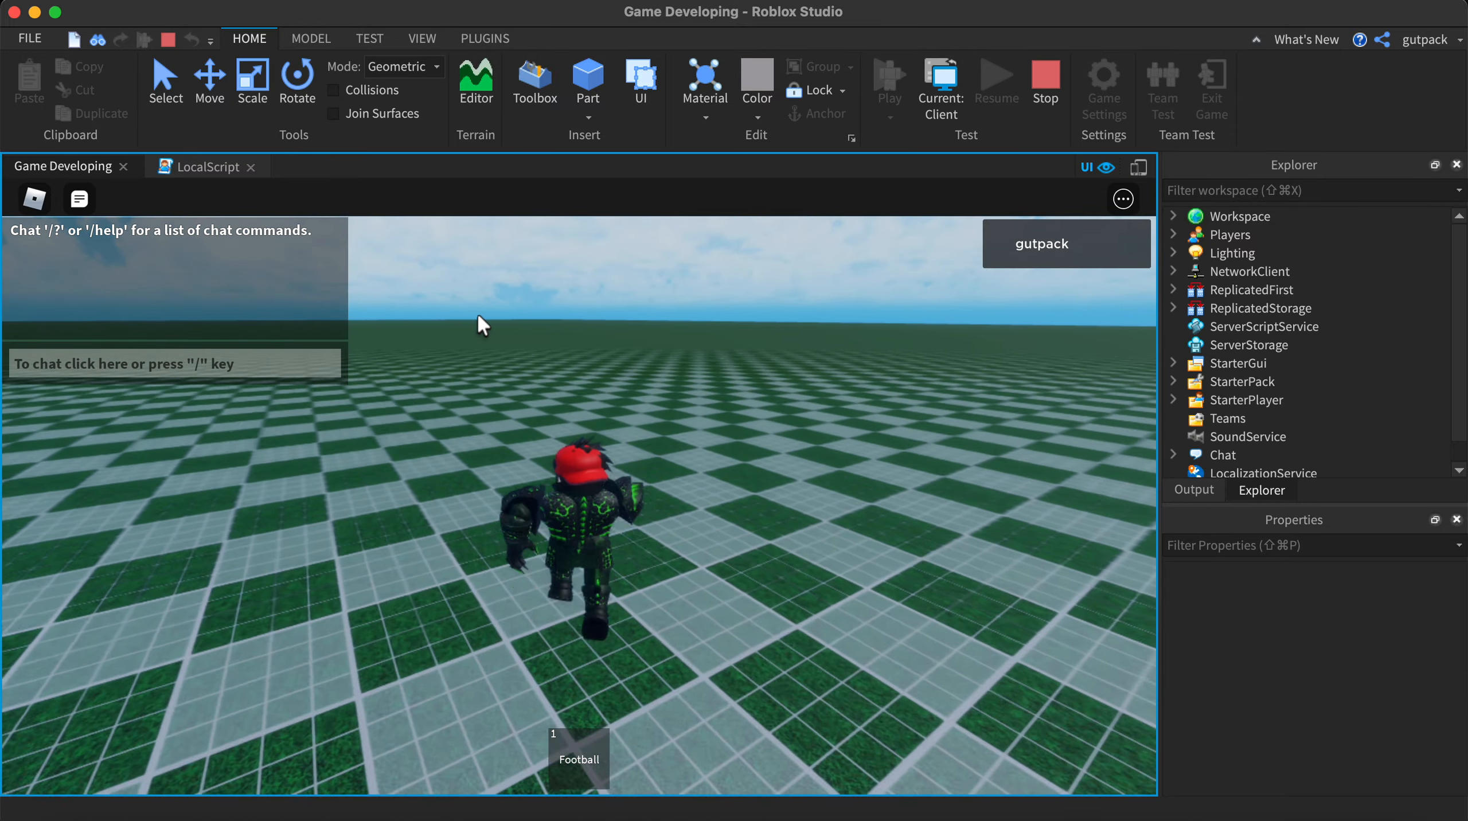
{"action": "left_click", "coordinate": [200, 166]}
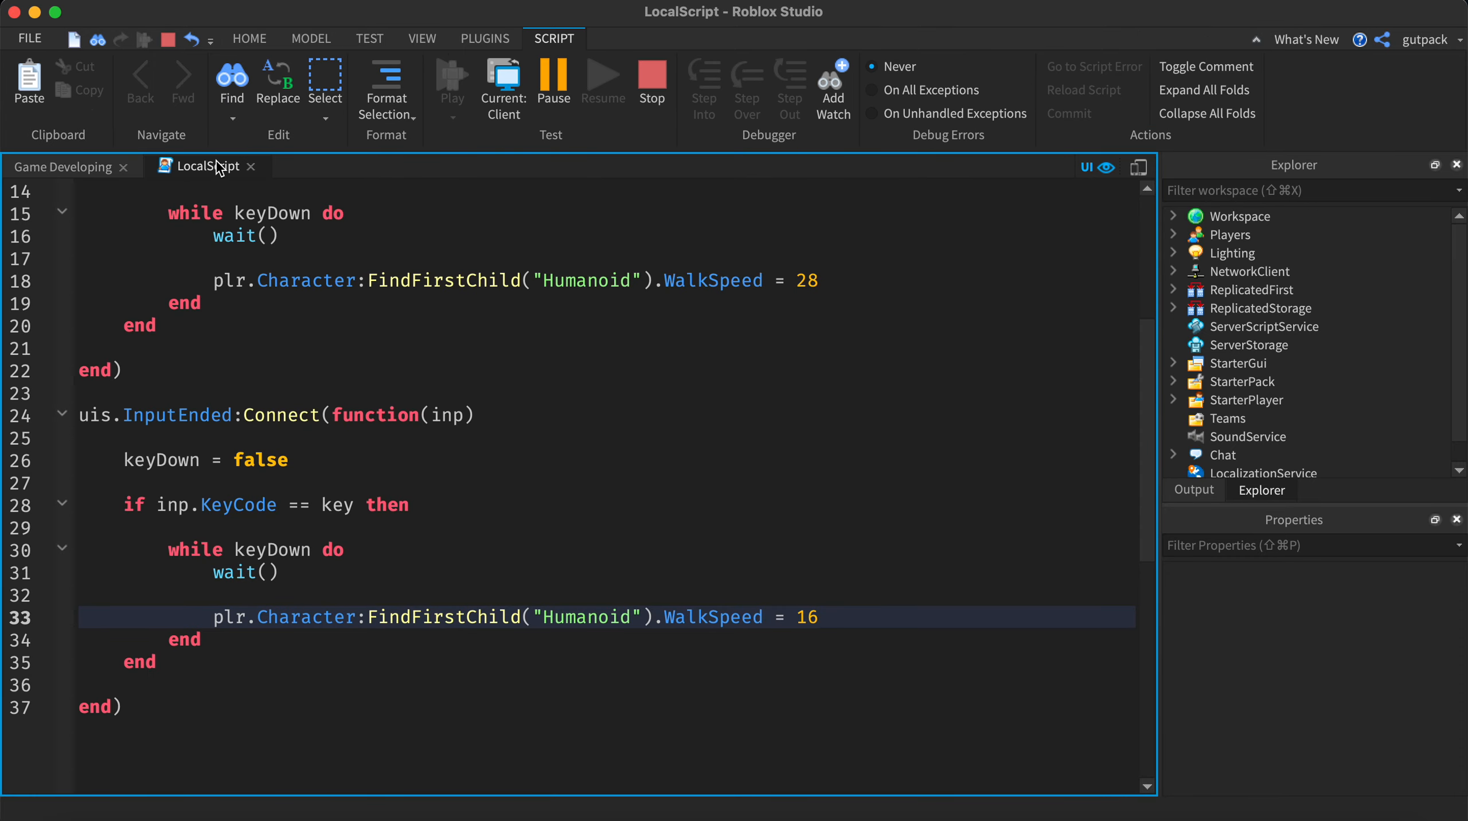
{"action": "mouse_move", "coordinate": [148, 191]}
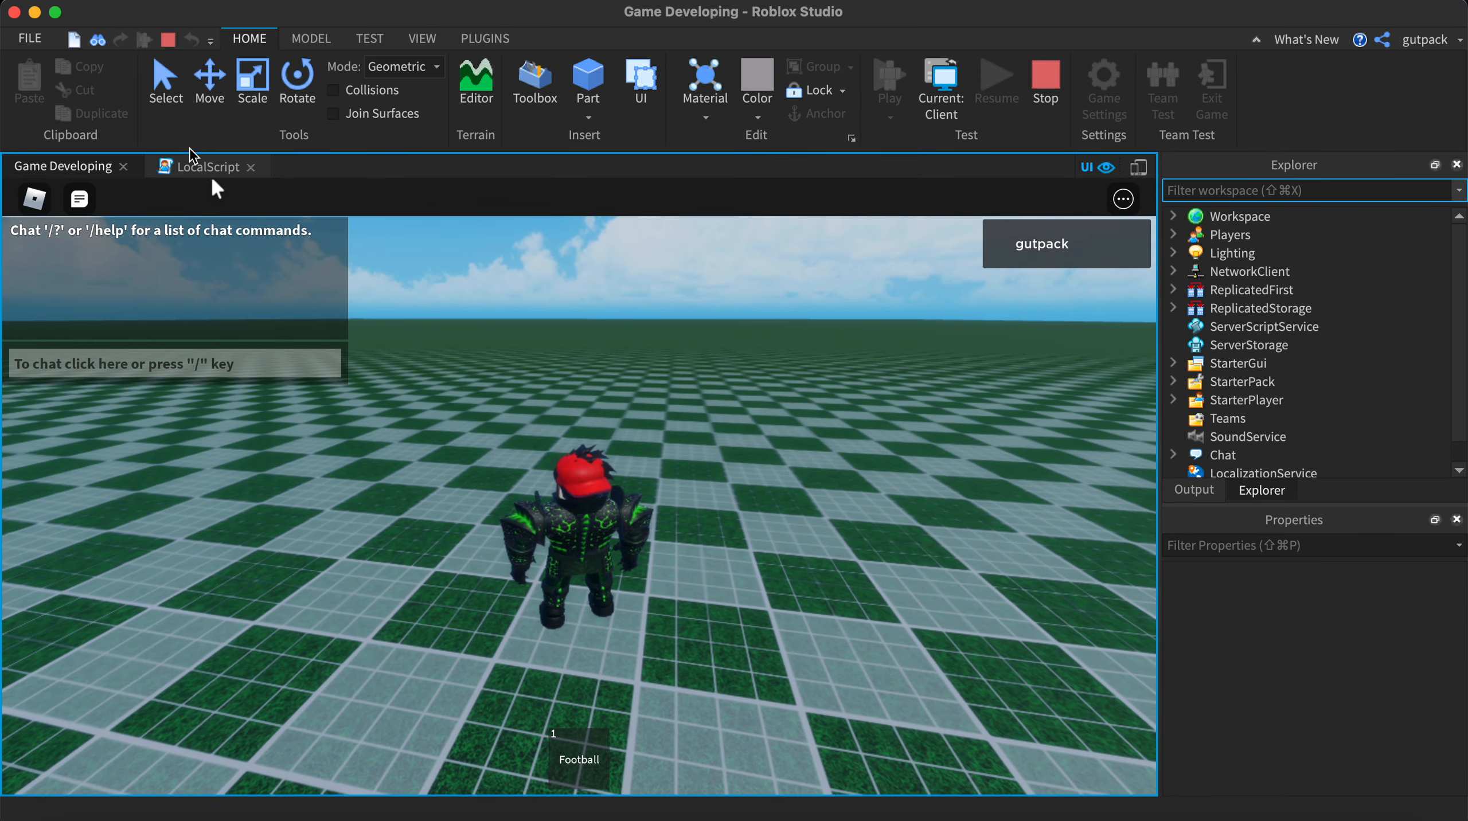
{"action": "left_click", "coordinate": [202, 166]}
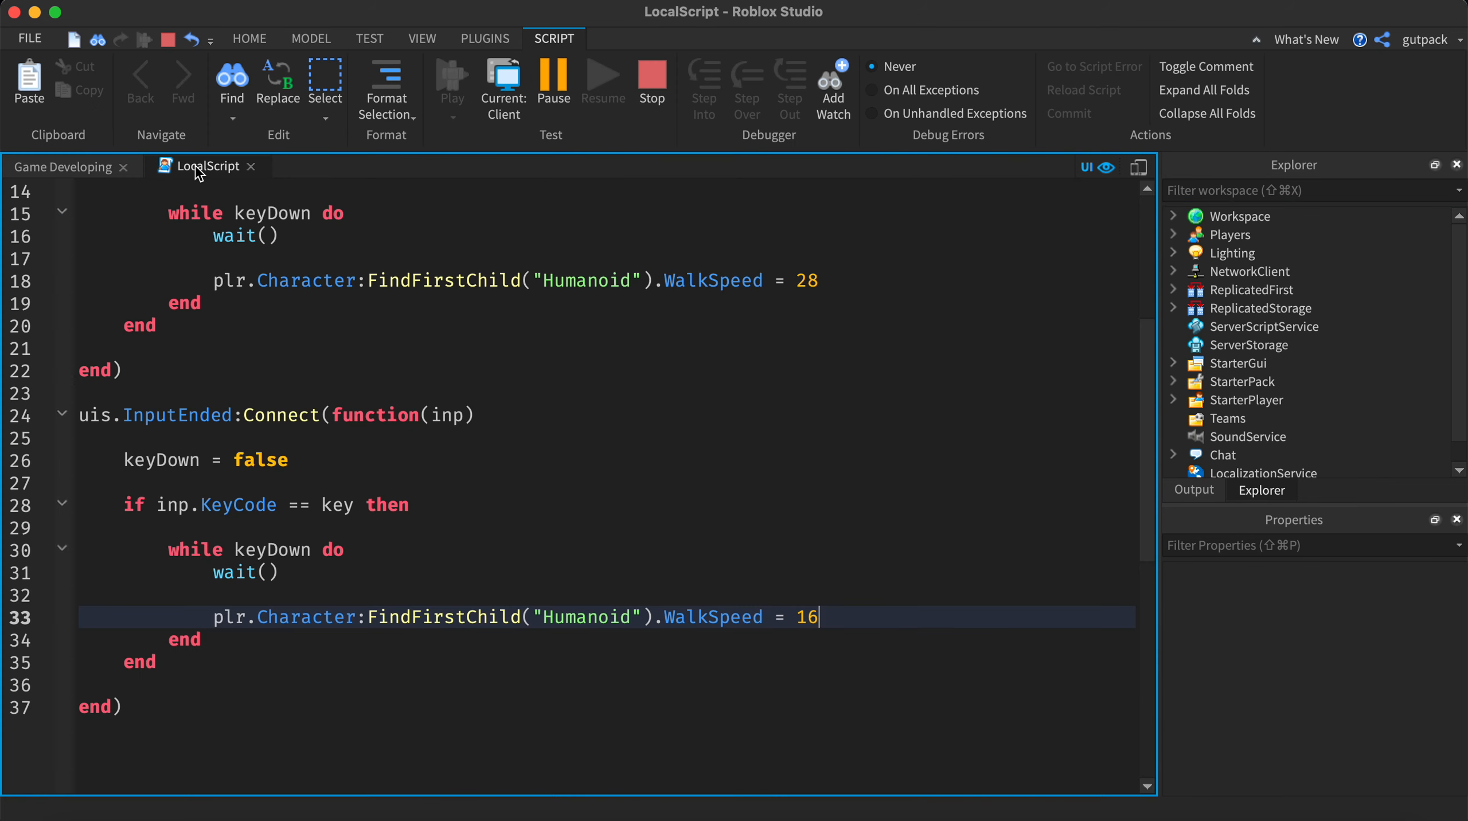
{"action": "scroll", "scroll_direction": "up", "scroll_amount": 3}
{"action": "type", "text": "c"}
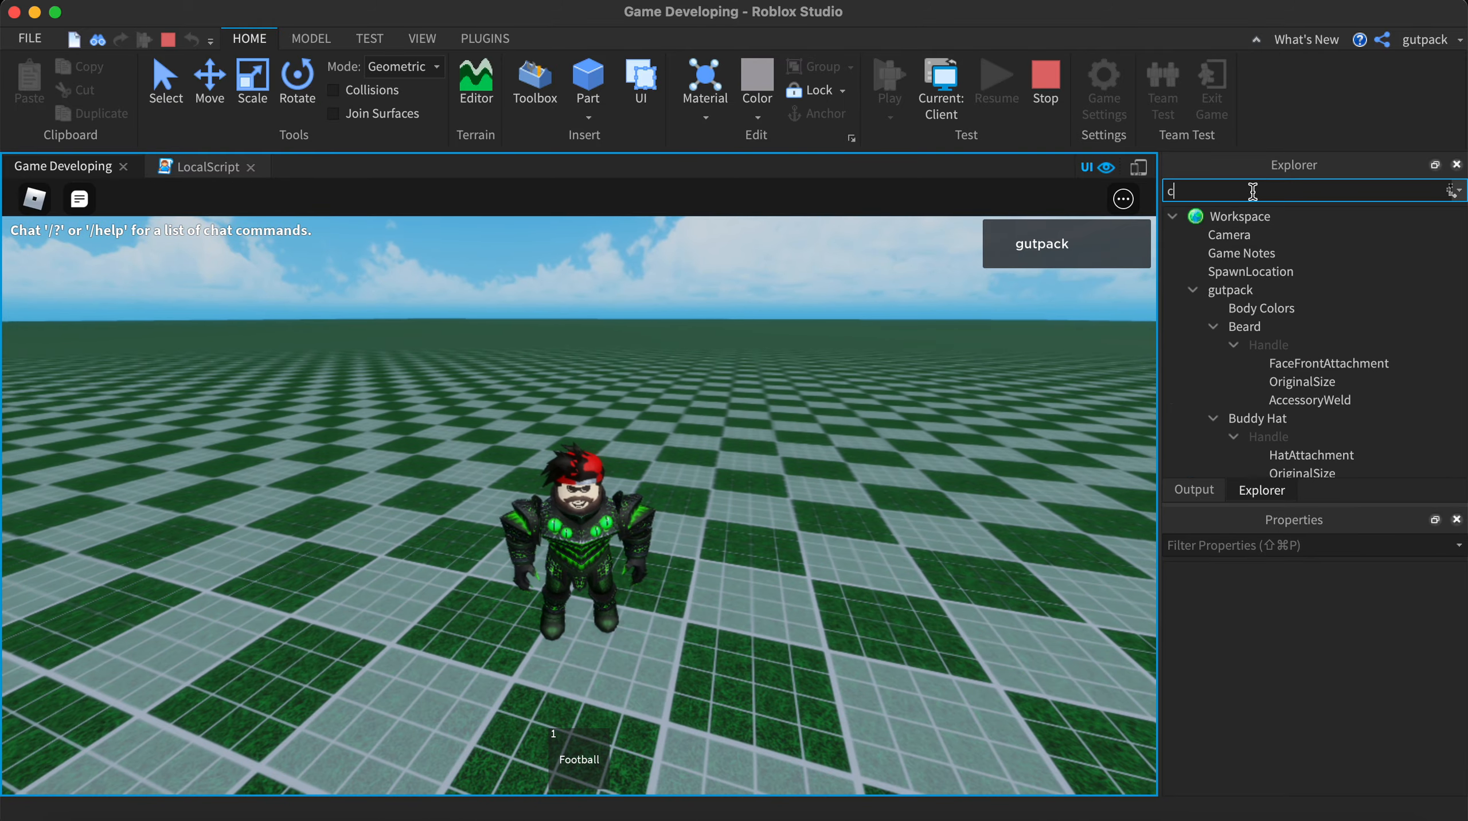
- Filter Explorer for the character's Humanoid and confirm WalkSpeed reads 28, then return to the script
{"action": "type", "text": "haracter"}
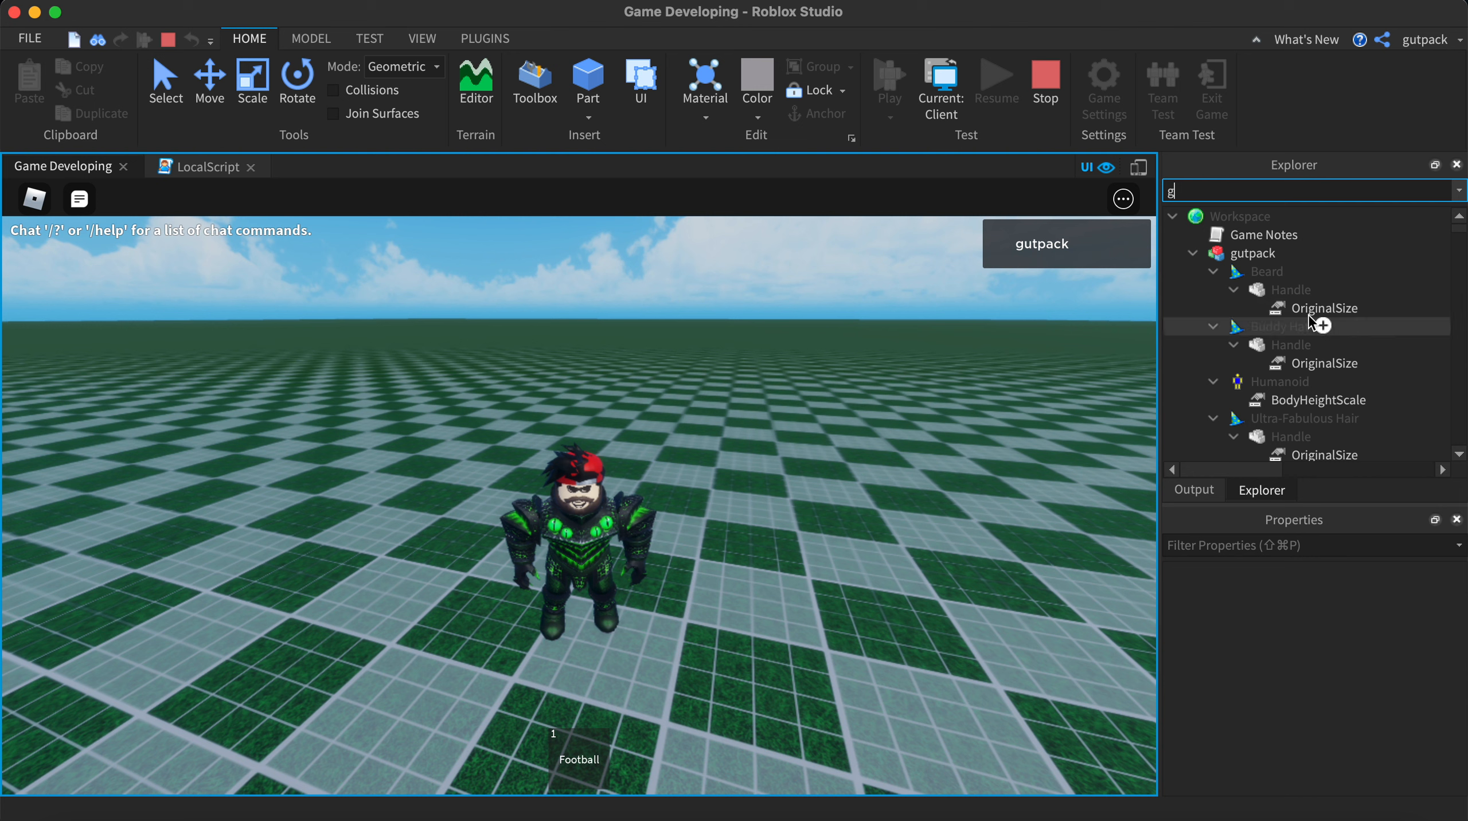
{"action": "left_click", "coordinate": [1257, 252]}
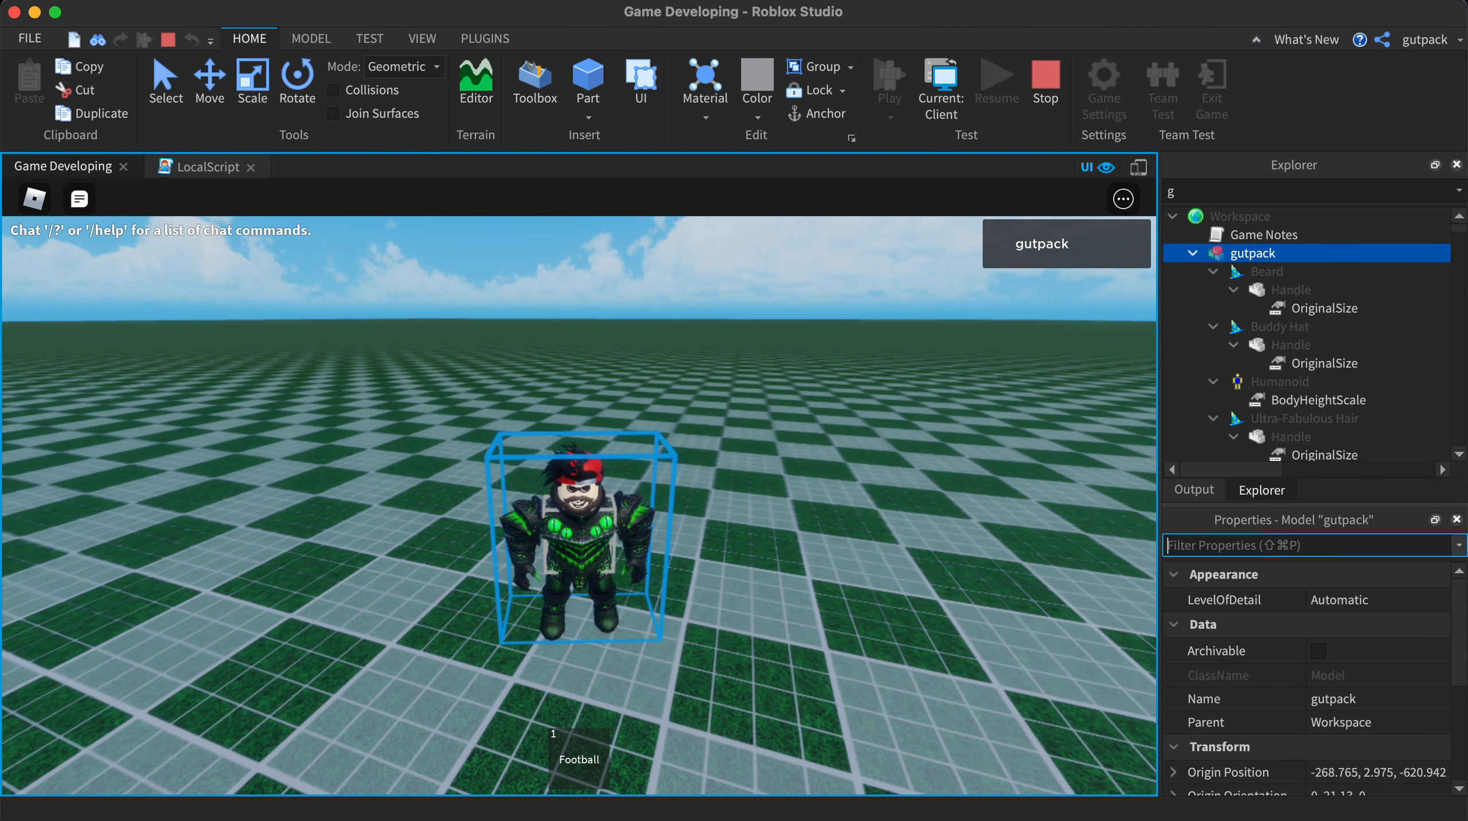
{"action": "scroll", "scroll_direction": "down", "scroll_amount": 3}
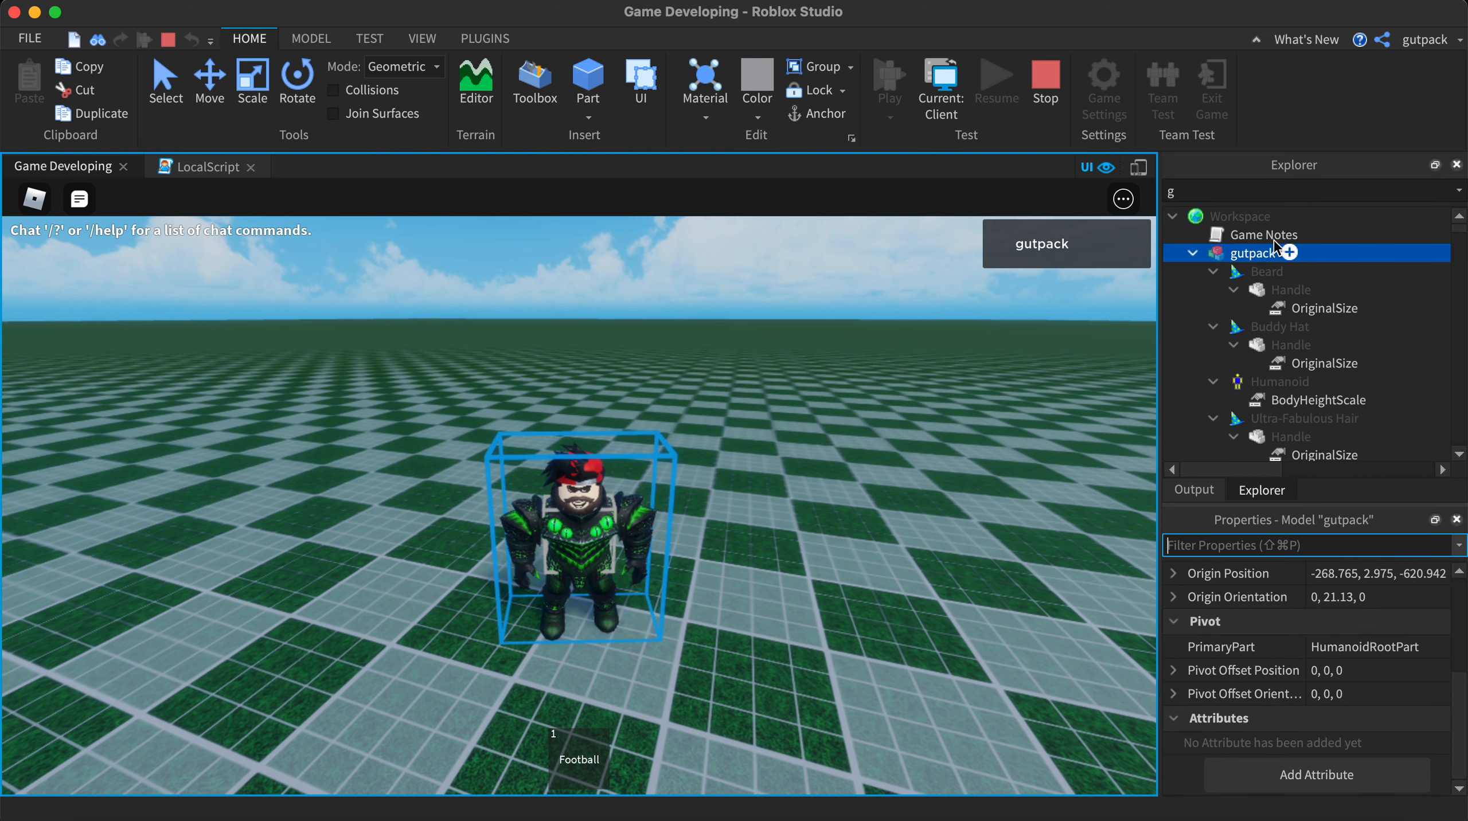
{"action": "type", "text": "human"}
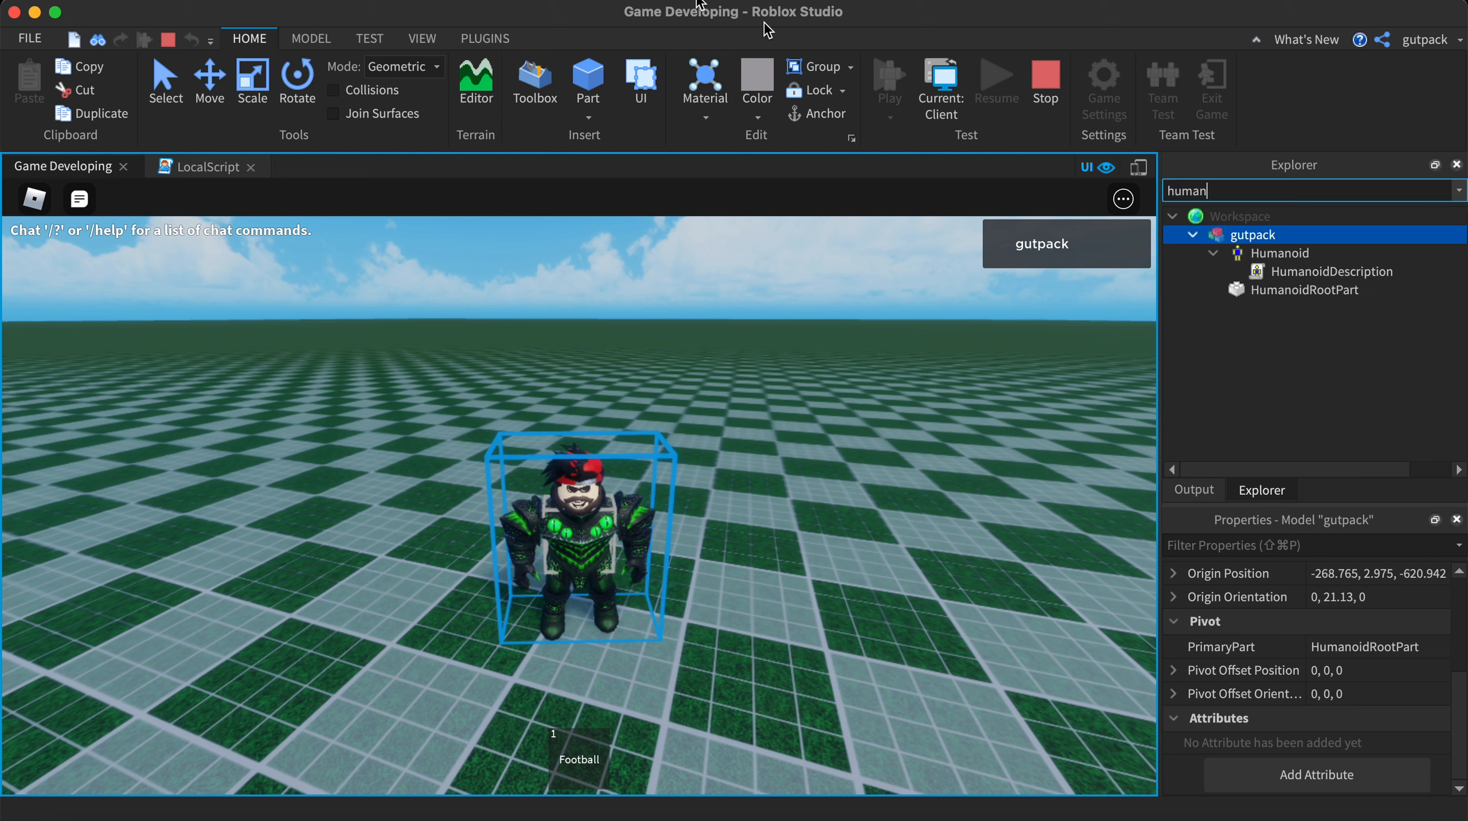
{"action": "left_click", "coordinate": [1278, 252]}
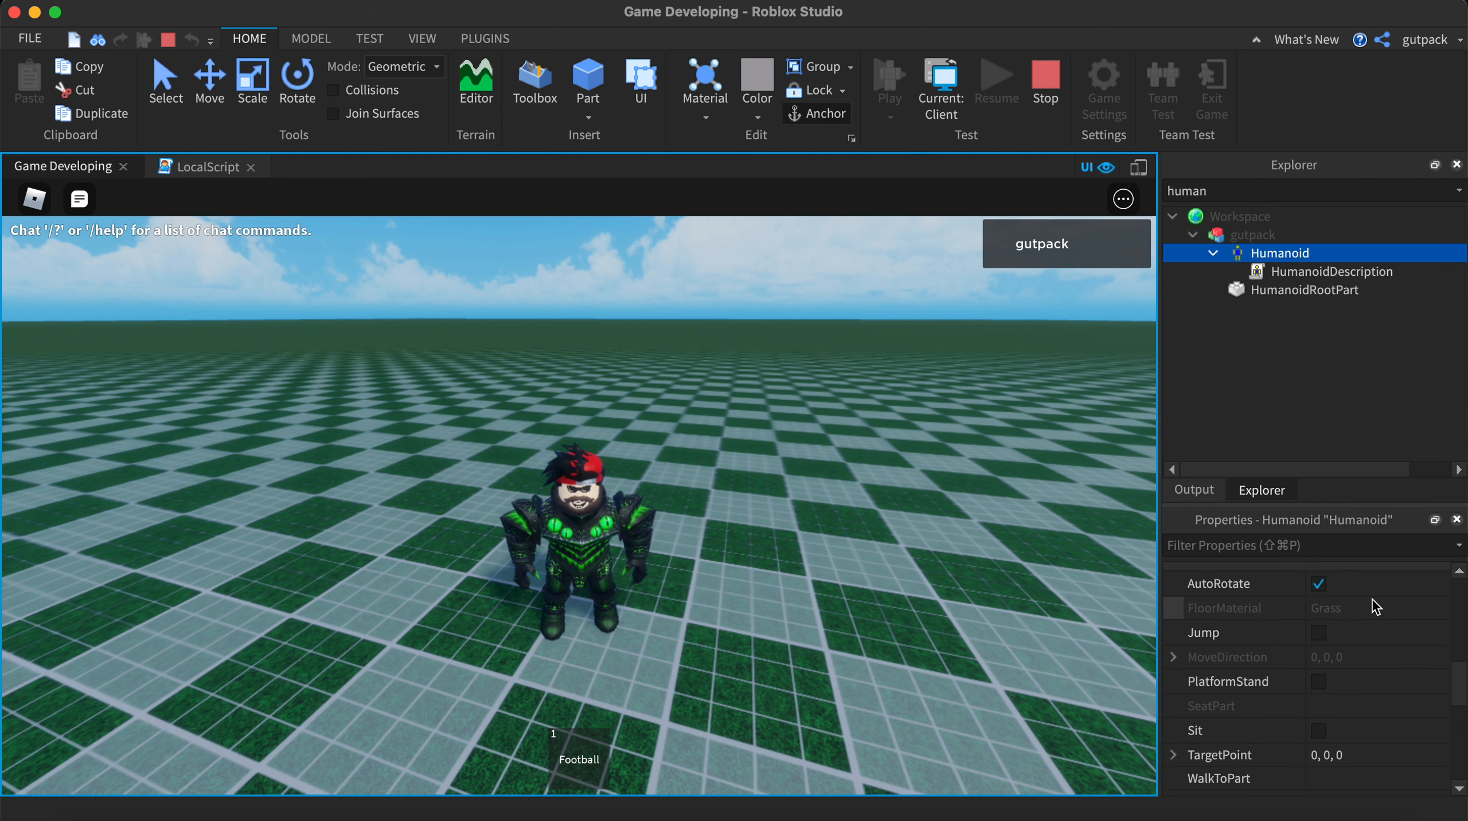
{"action": "scroll", "scroll_direction": "down", "scroll_amount": 3}
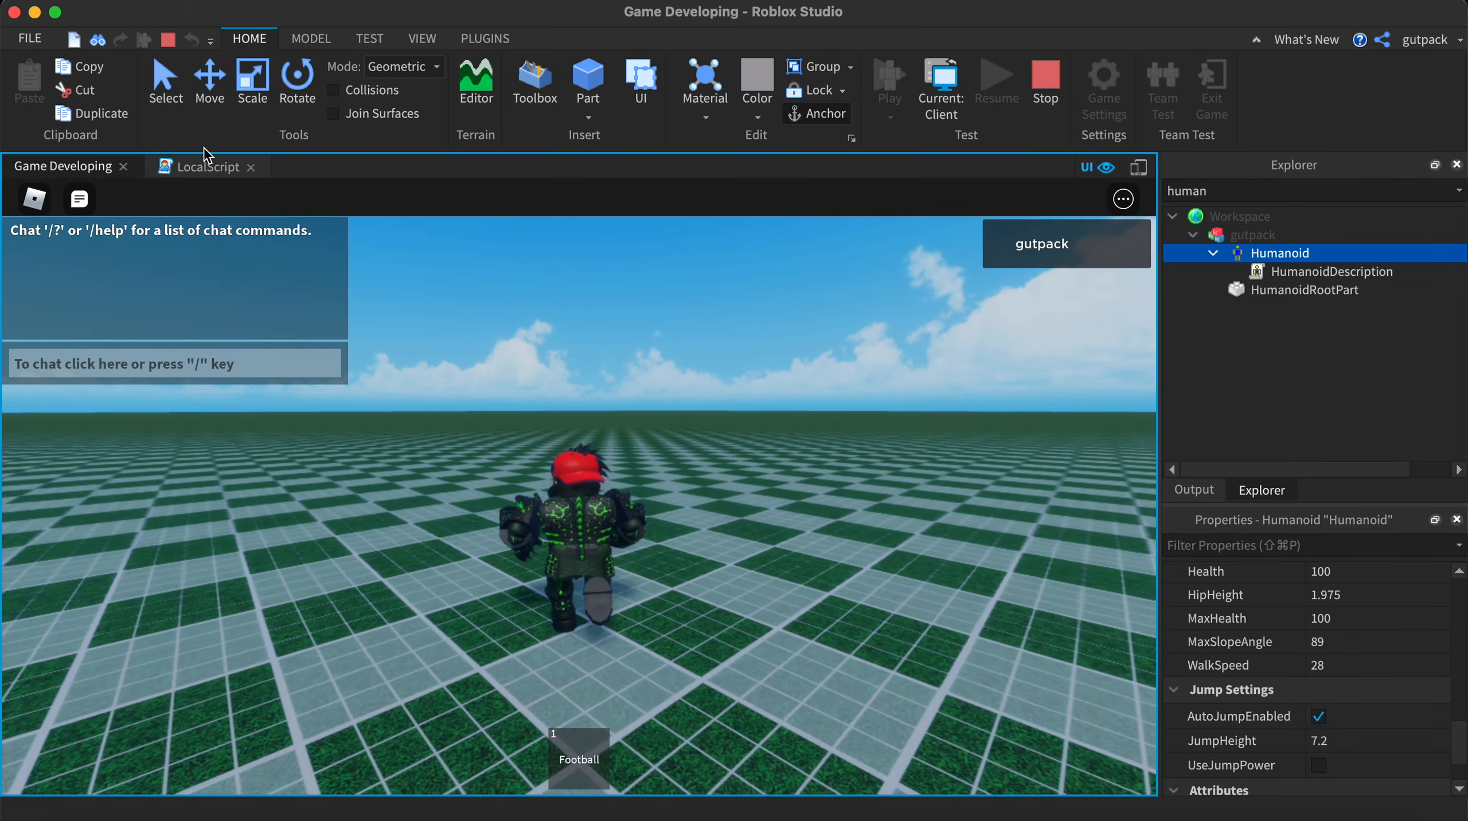
{"action": "left_click", "coordinate": [203, 166]}
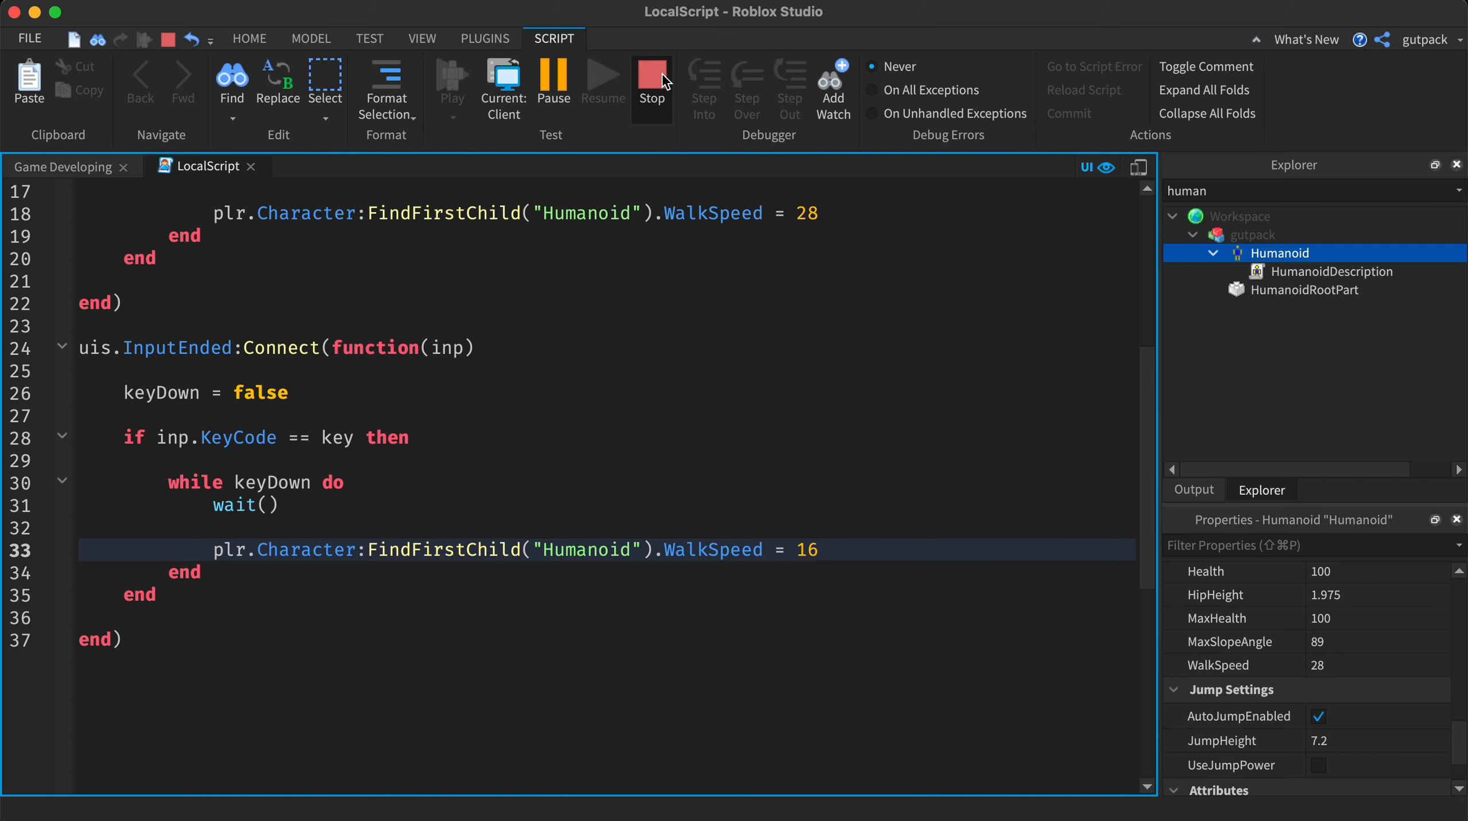
- Stop the test, change the release loop to while not keyDown, and playtest again
{"action": "left_click", "coordinate": [651, 79]}
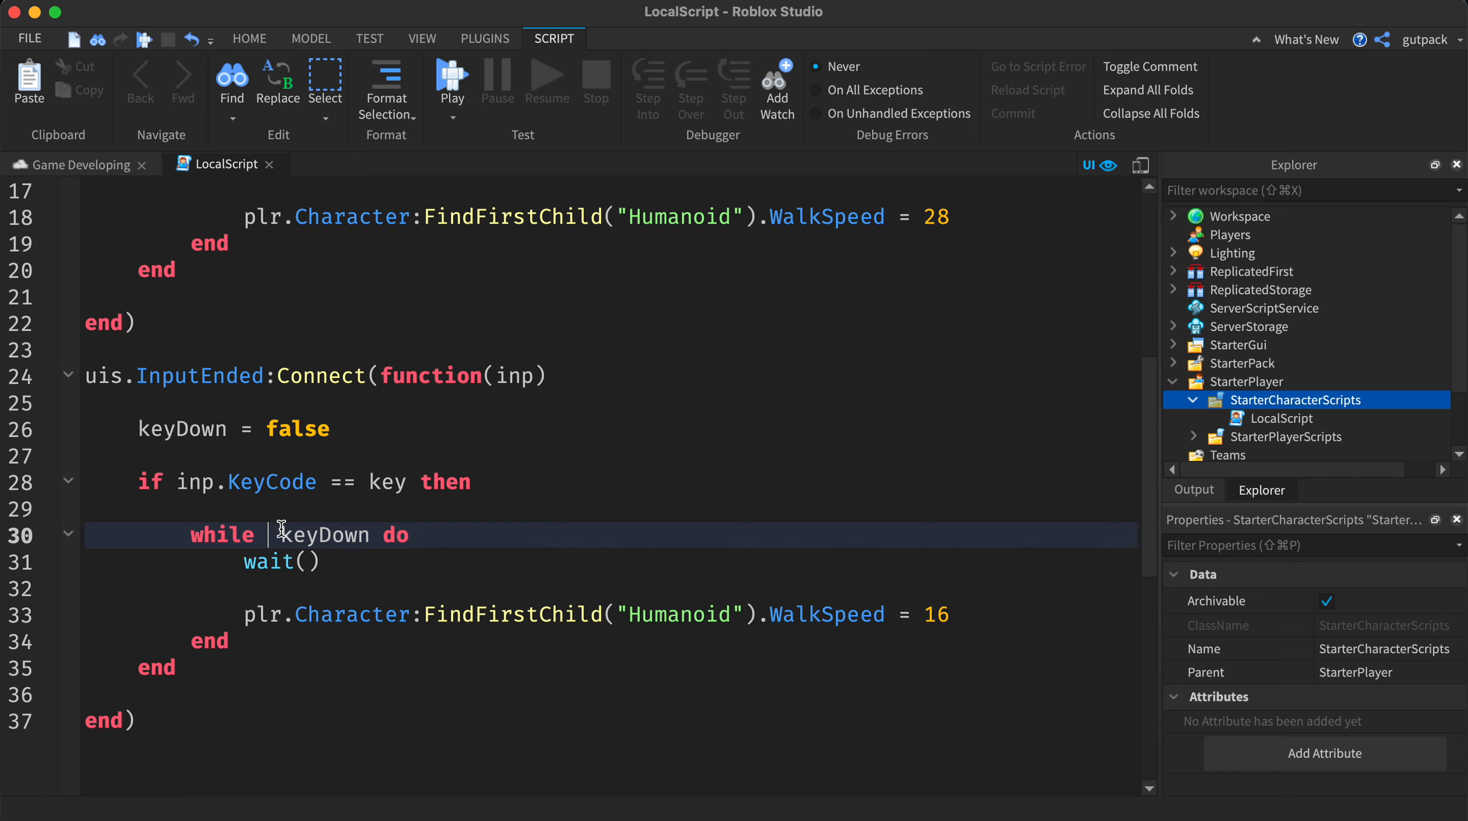
{"action": "mouse_move", "coordinate": [499, 488]}
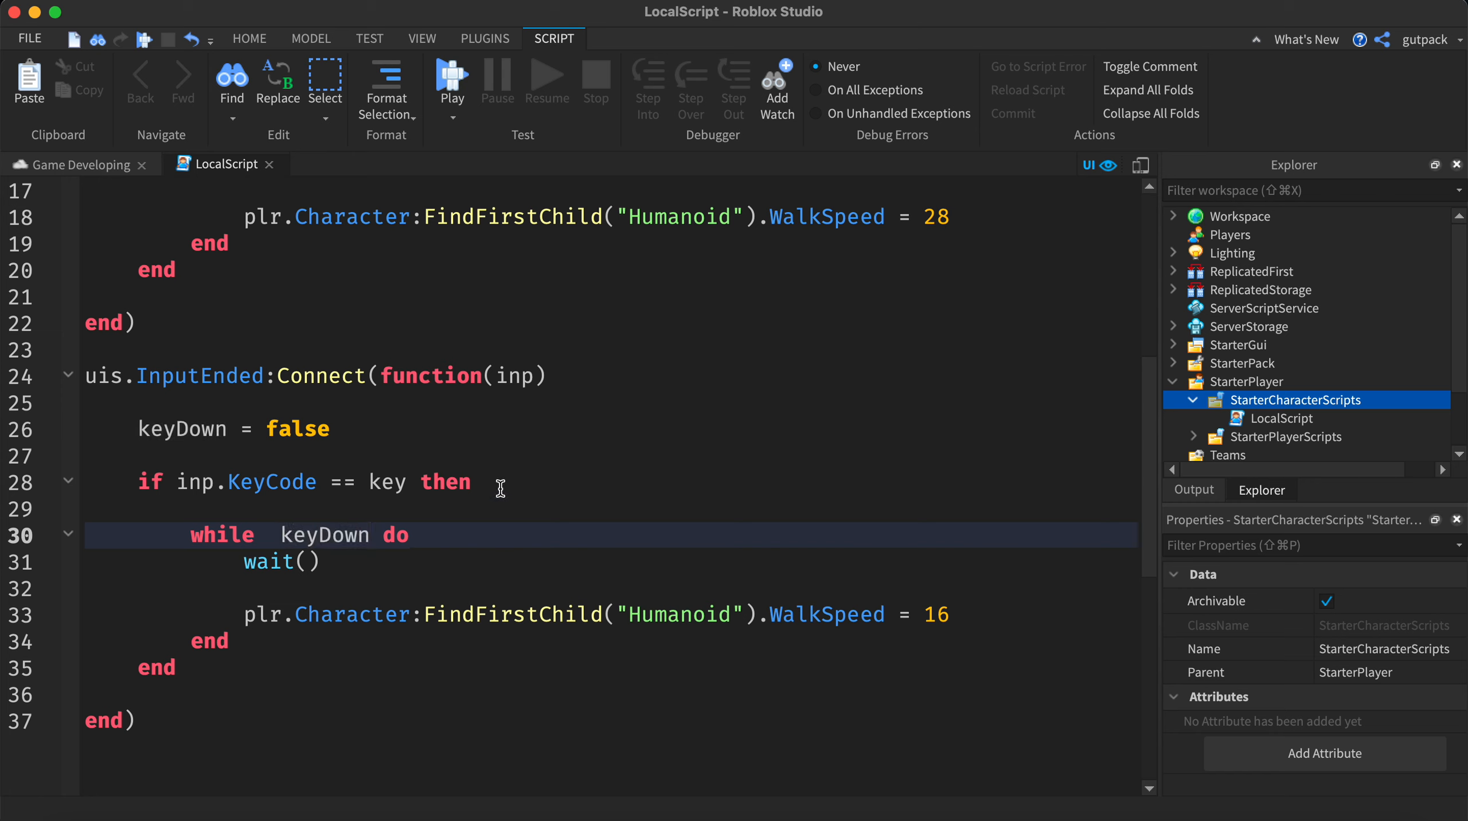
{"action": "type", "text": "not"}
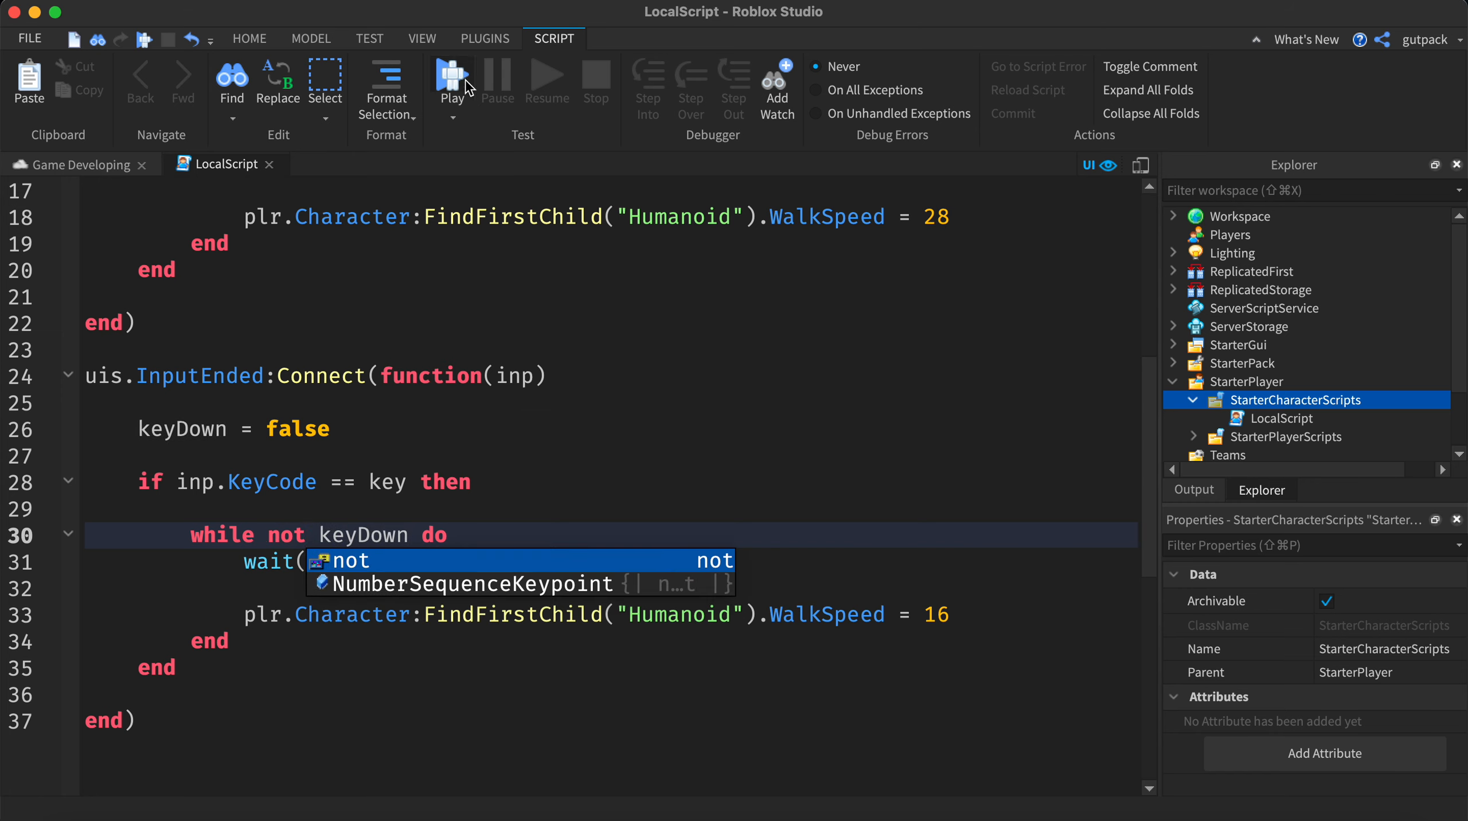
{"action": "left_click", "coordinate": [451, 79]}
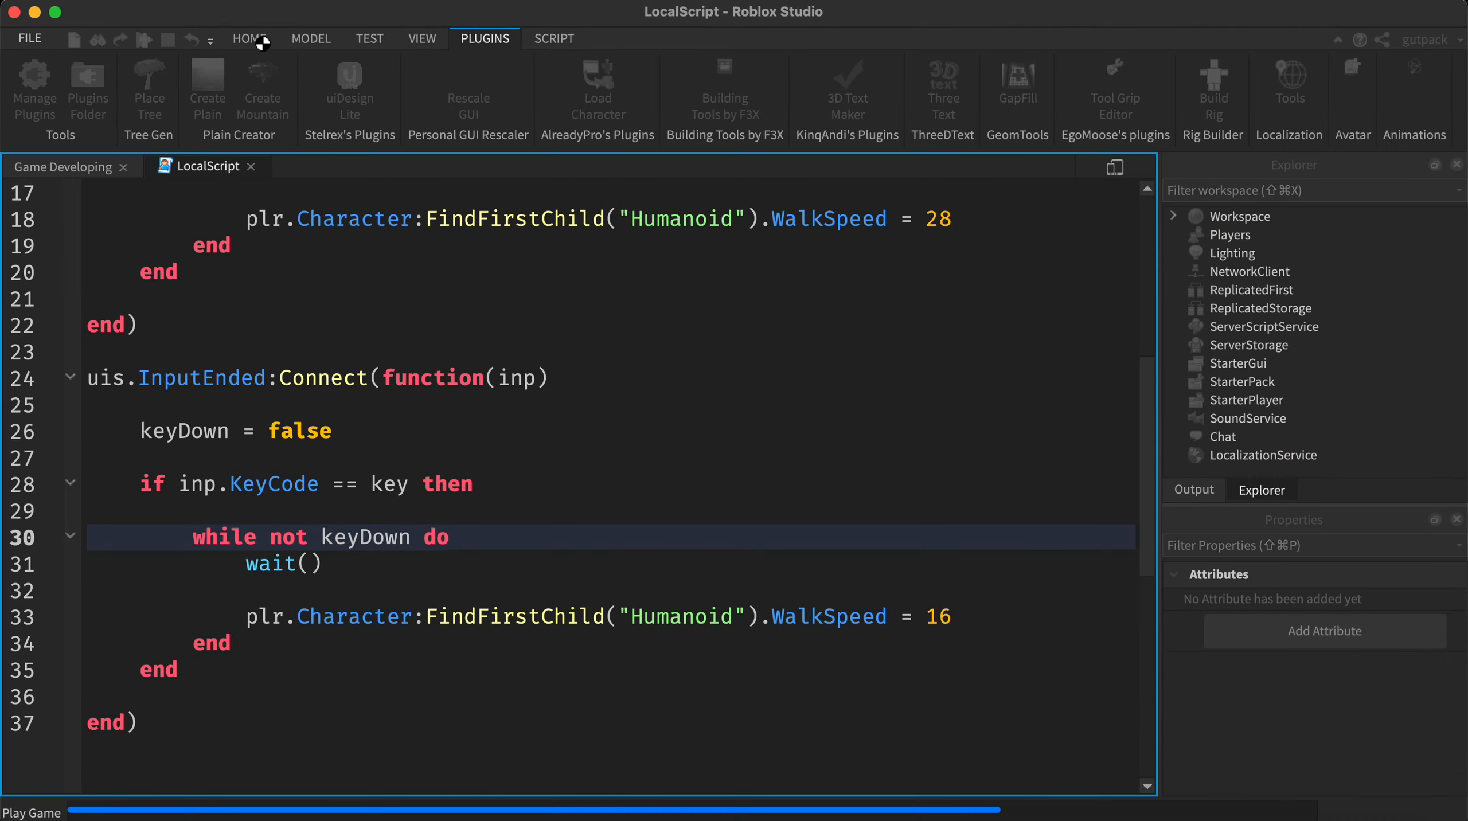